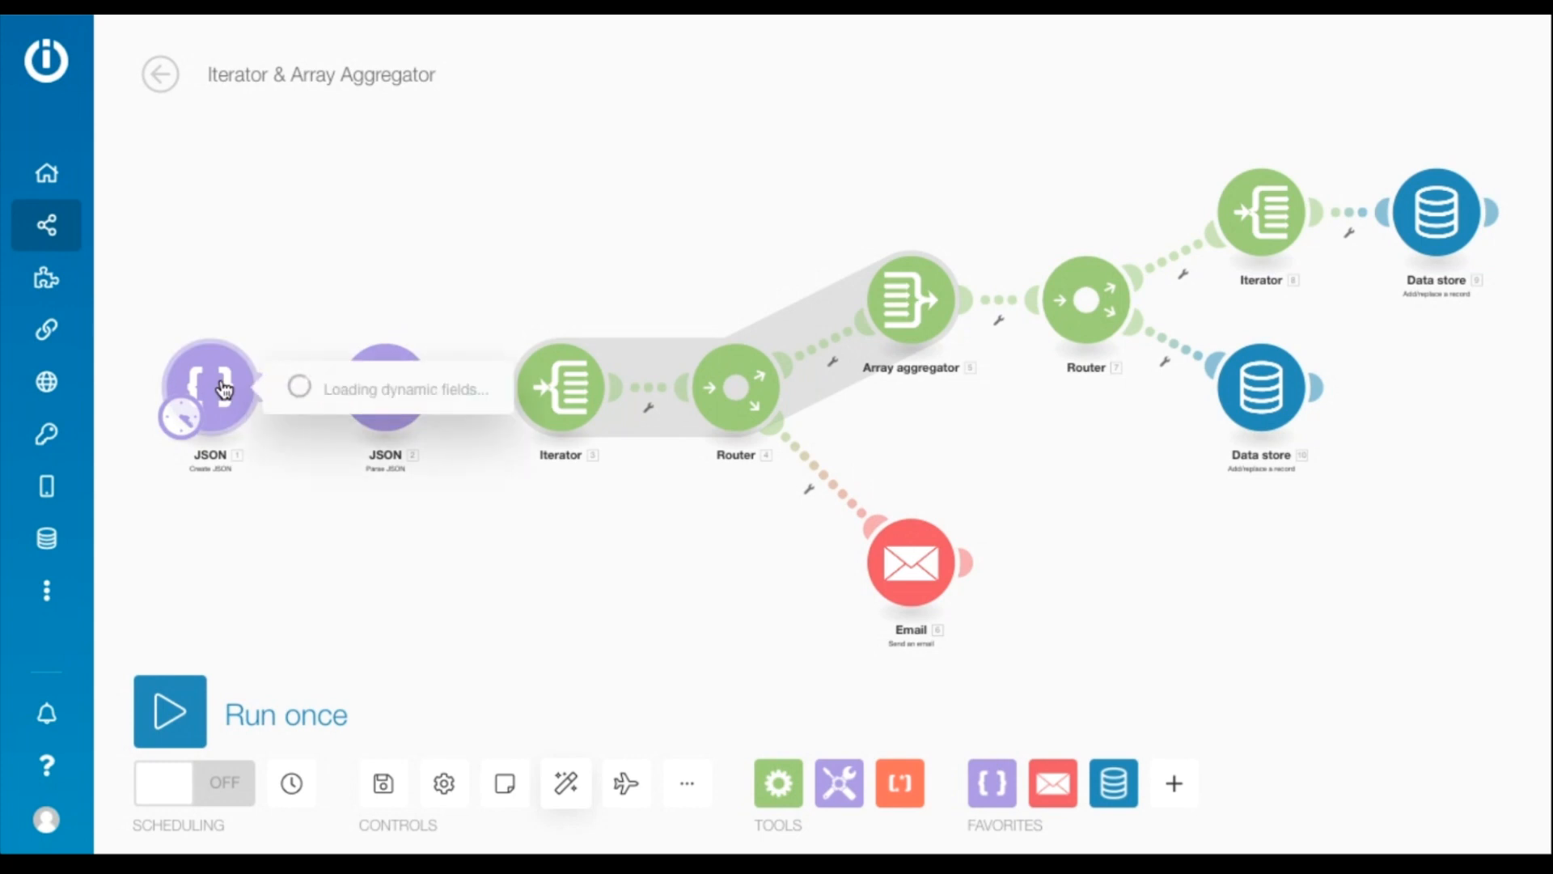
- Edit the Create JSON module's Course_Array-Aggregator_Data_Structure to view its order_details array
left_click(642, 264)
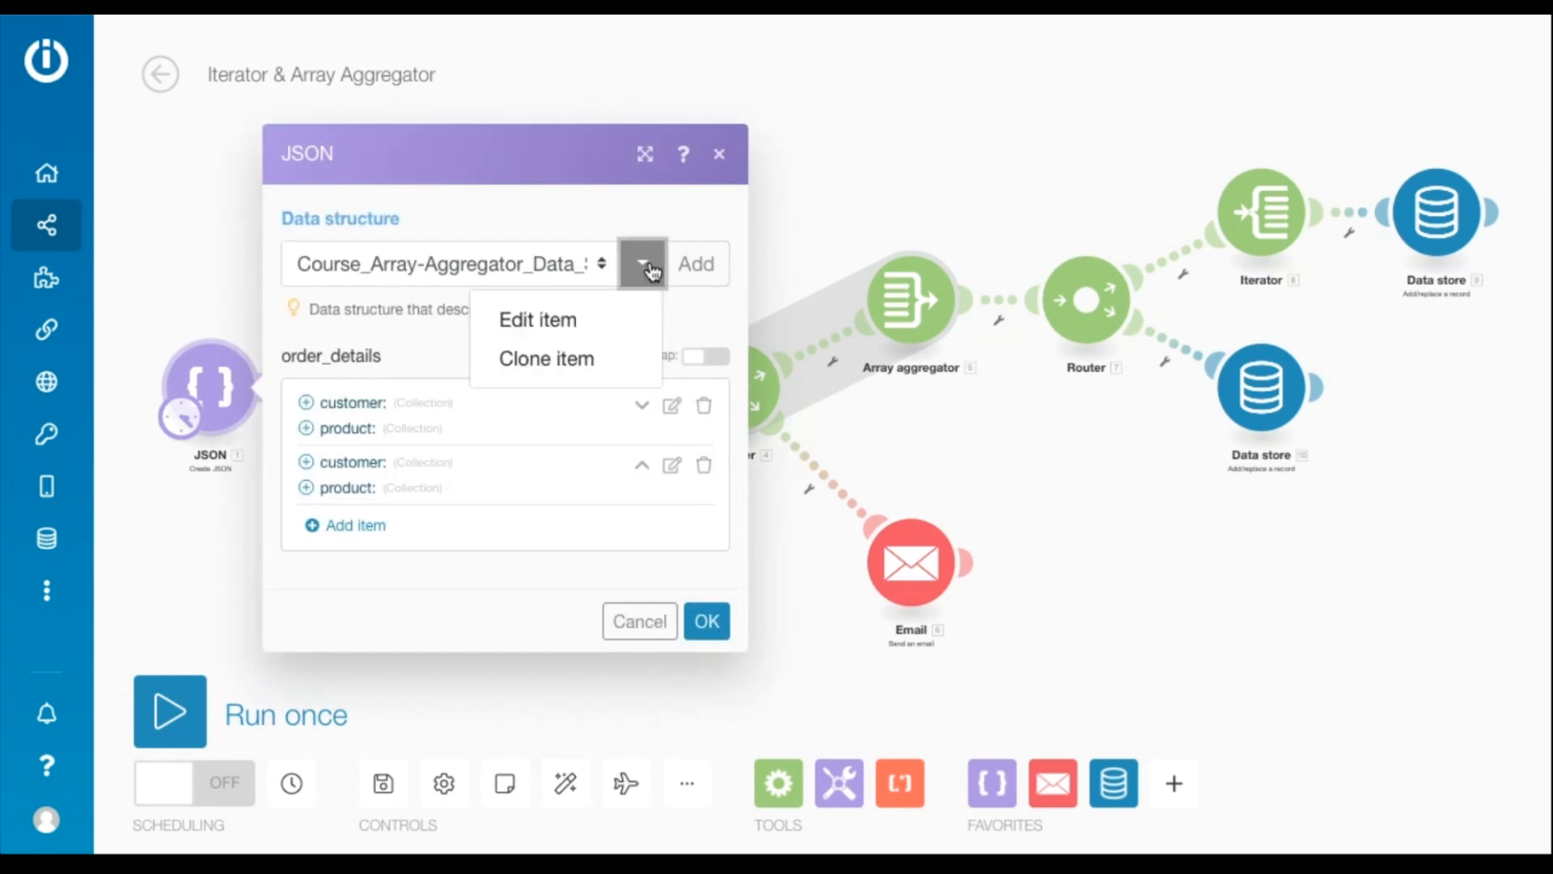
left_click(537, 319)
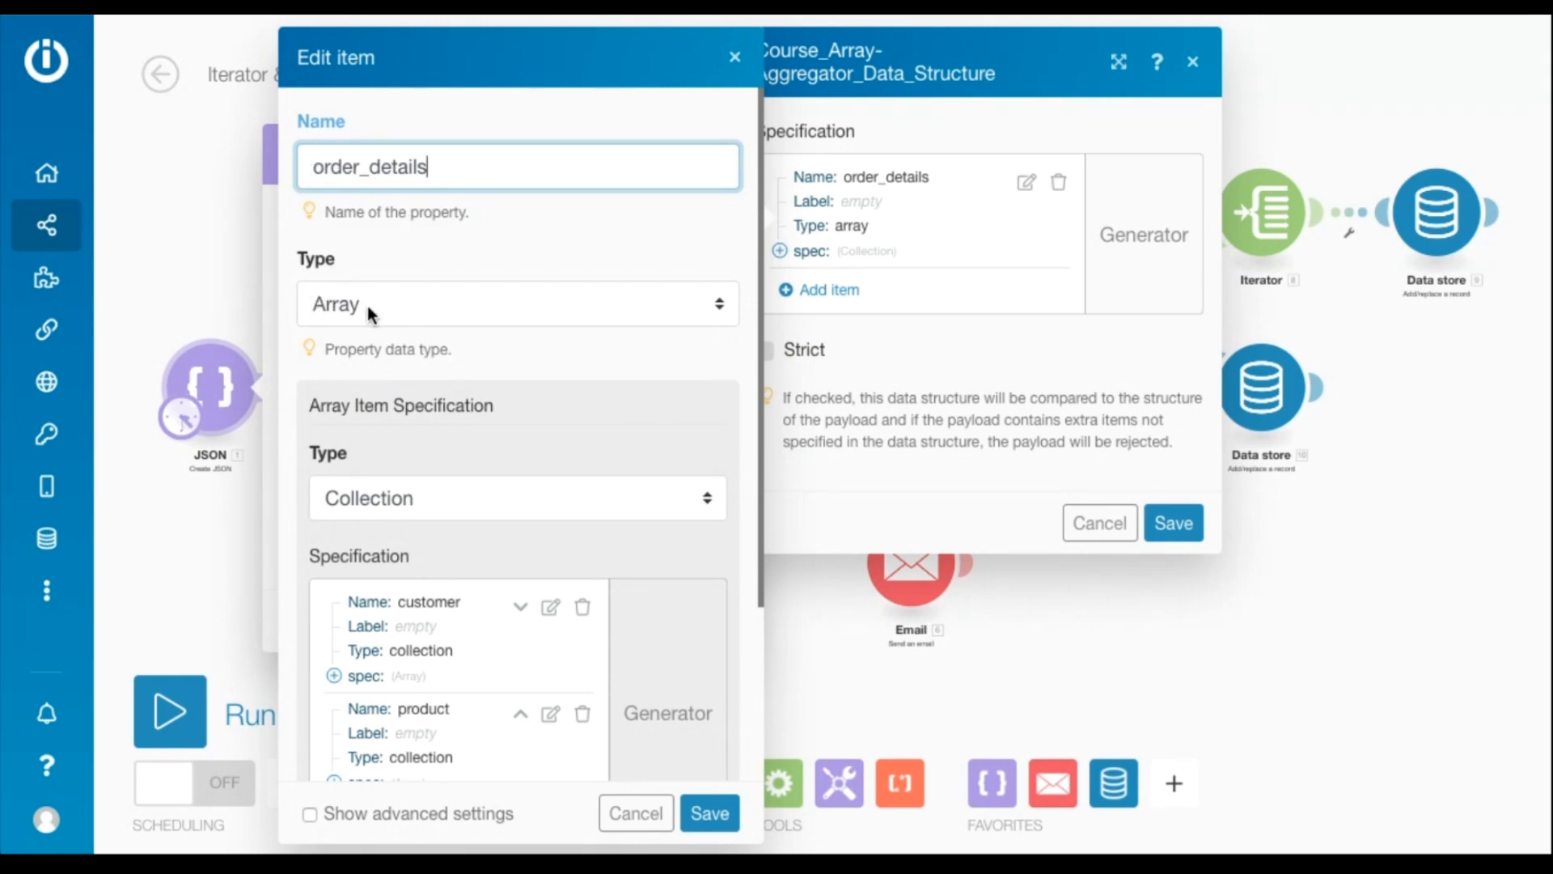
scroll("down", 3)
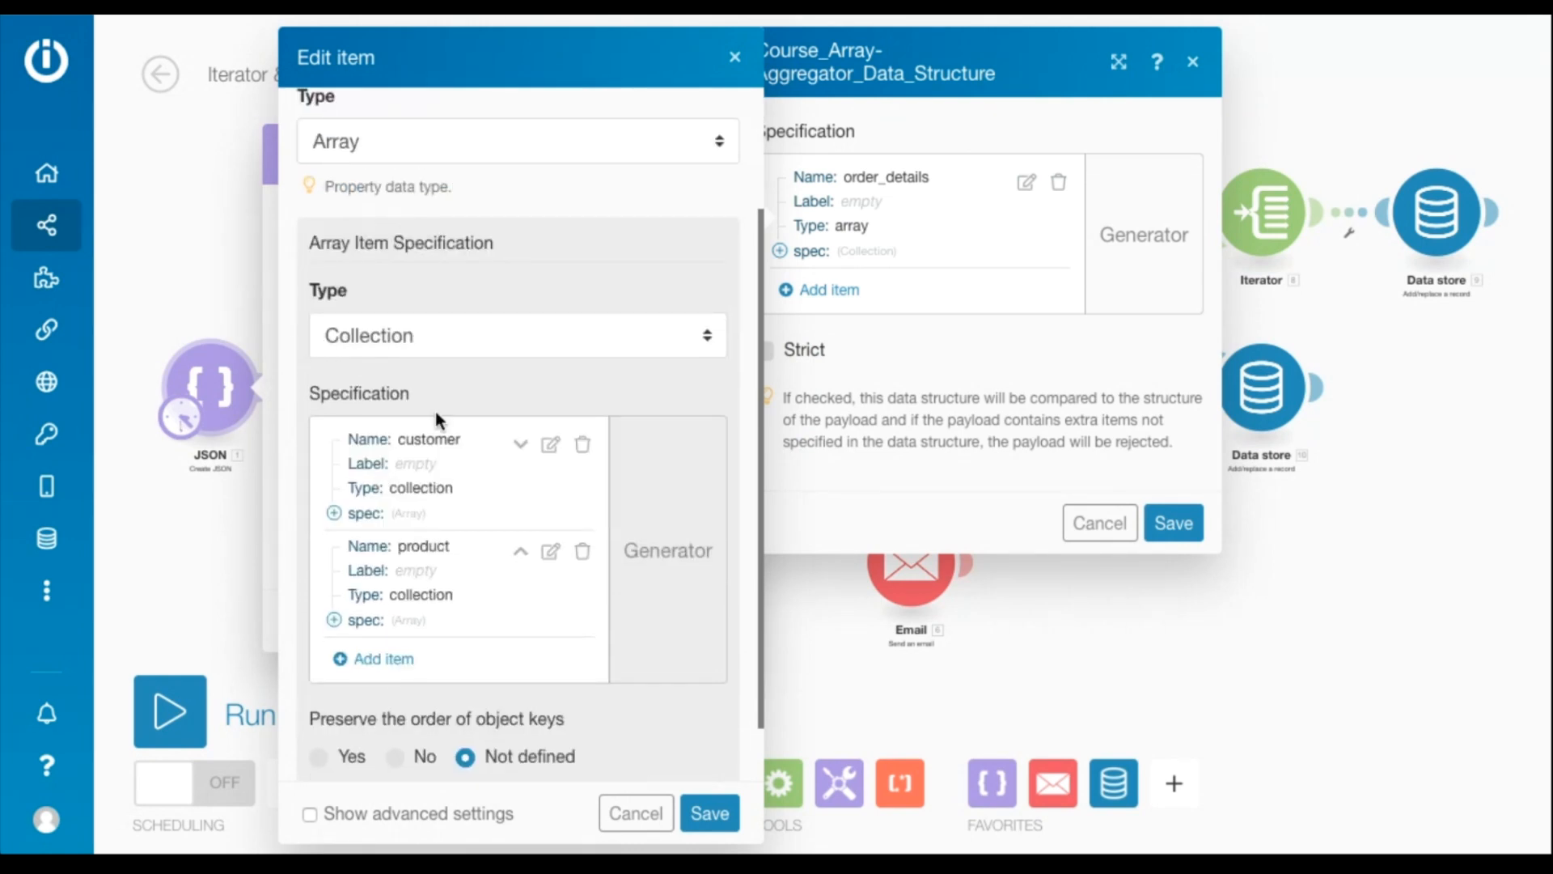
mouse_move(527, 465)
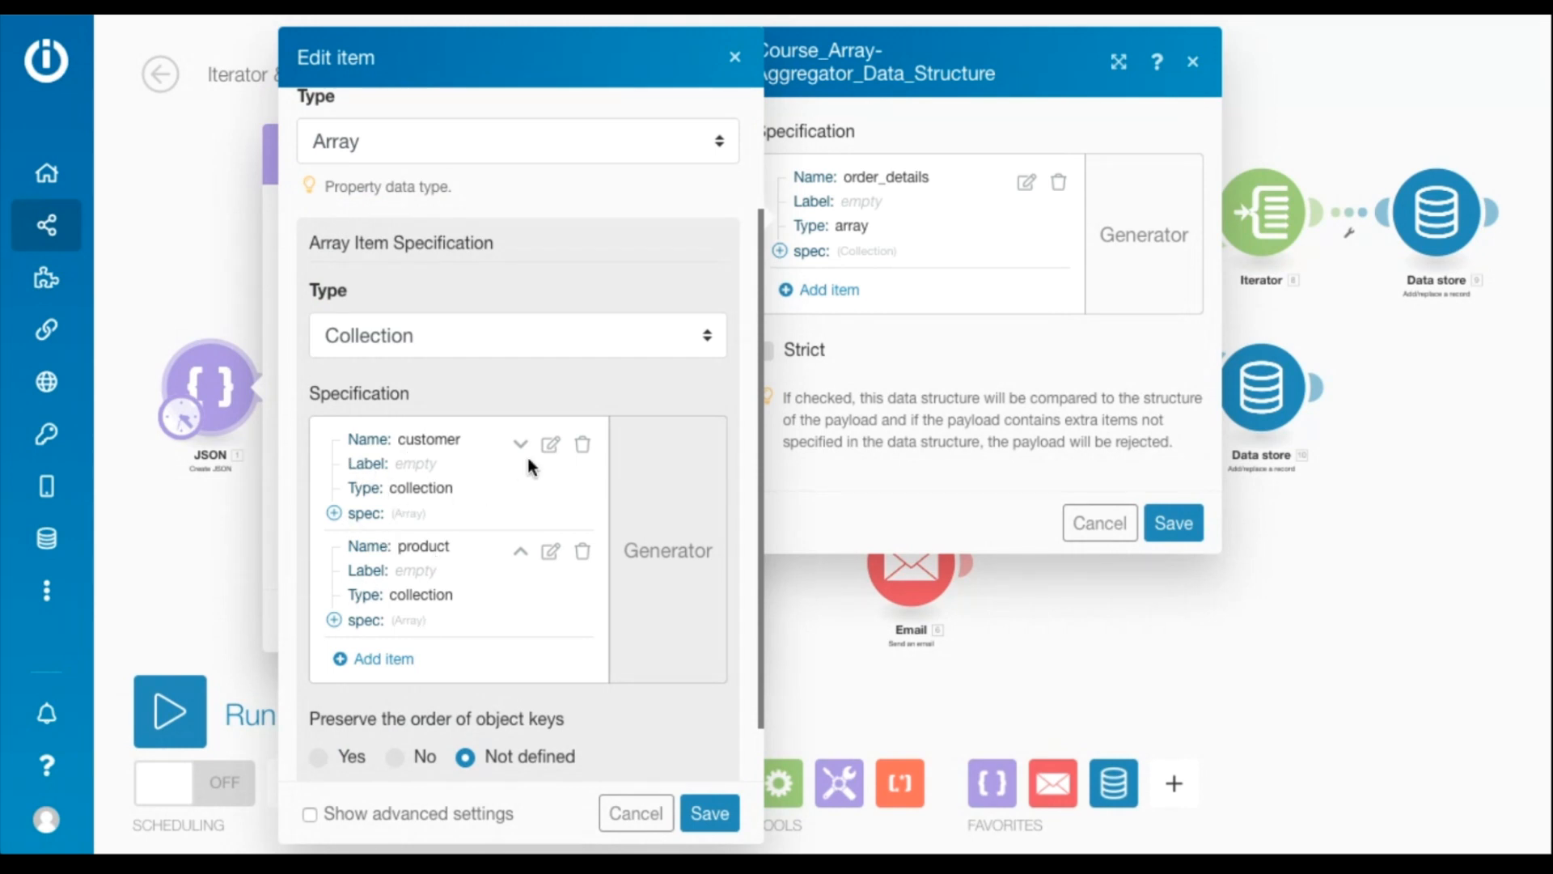
- Expand the customer and product collections to see their fields, including name, size and quantity
left_click(550, 443)
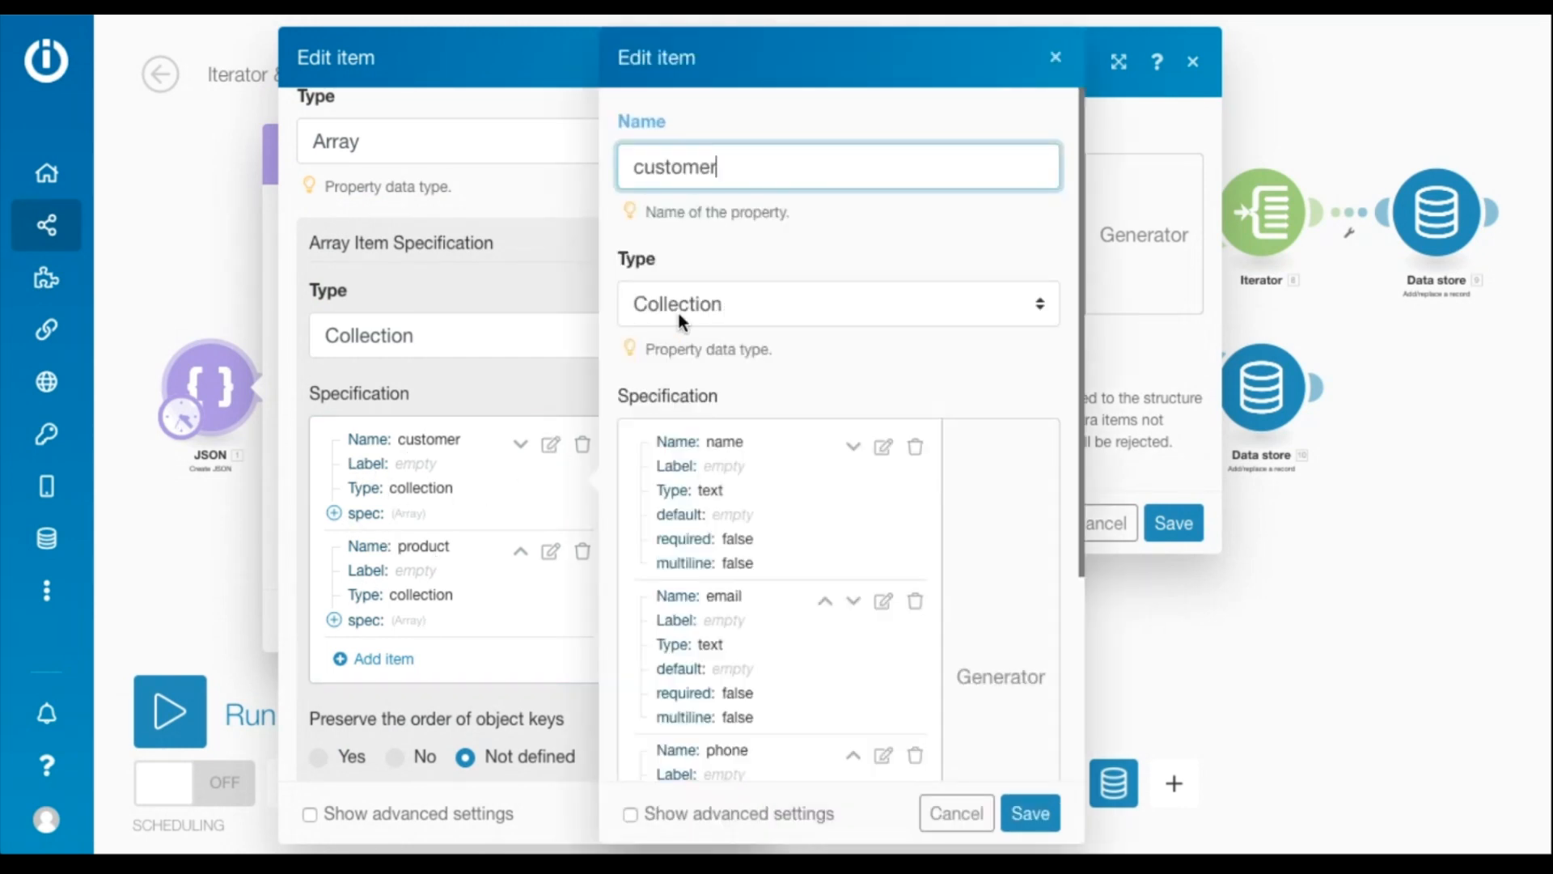
scroll("down", 3)
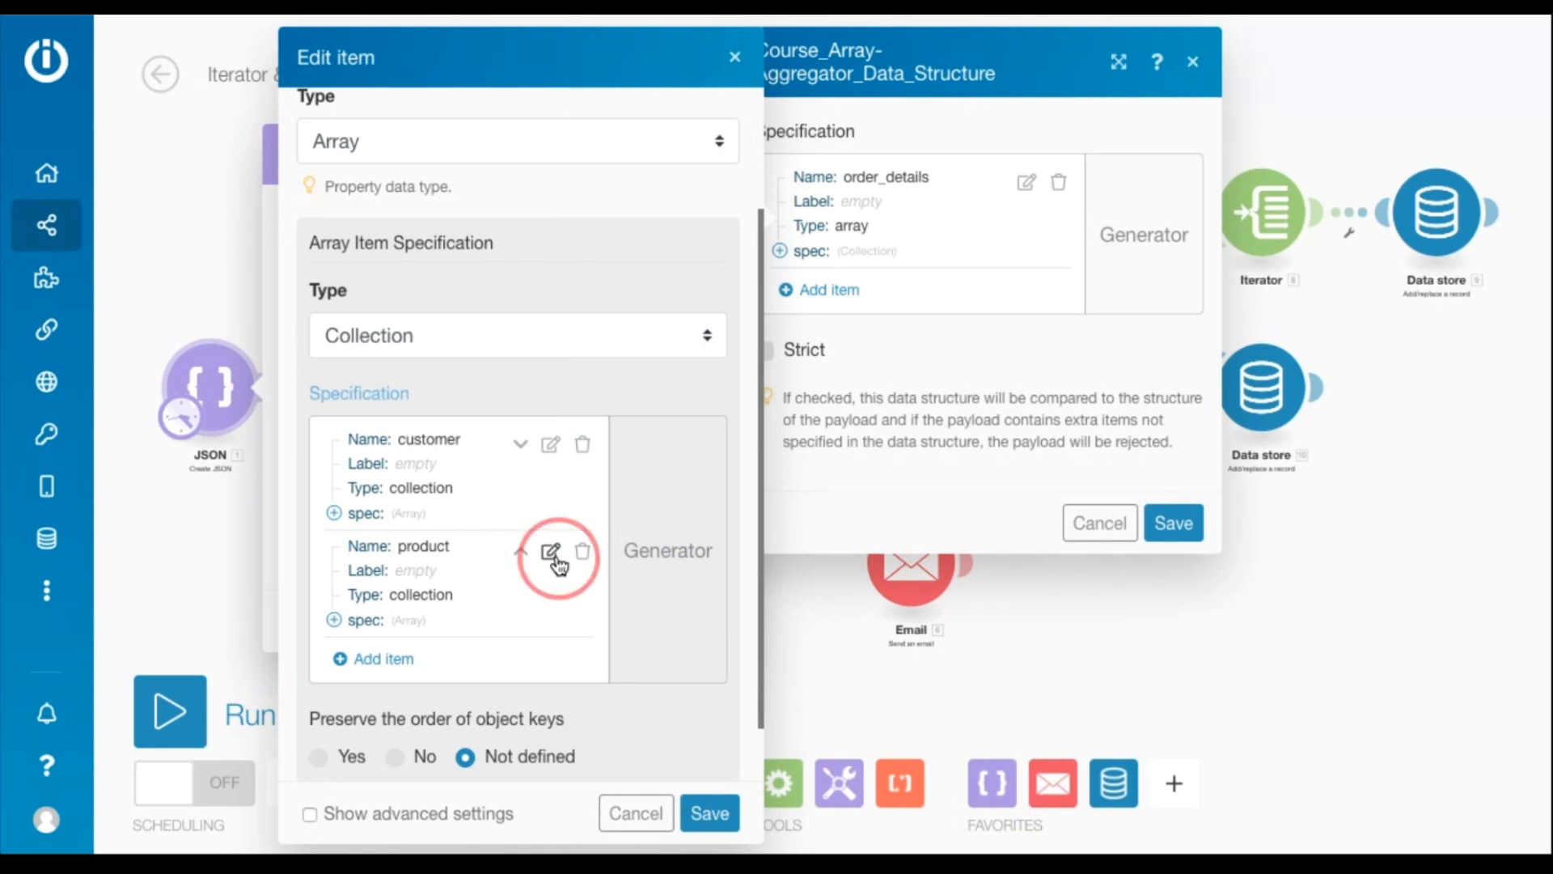
left_click(550, 552)
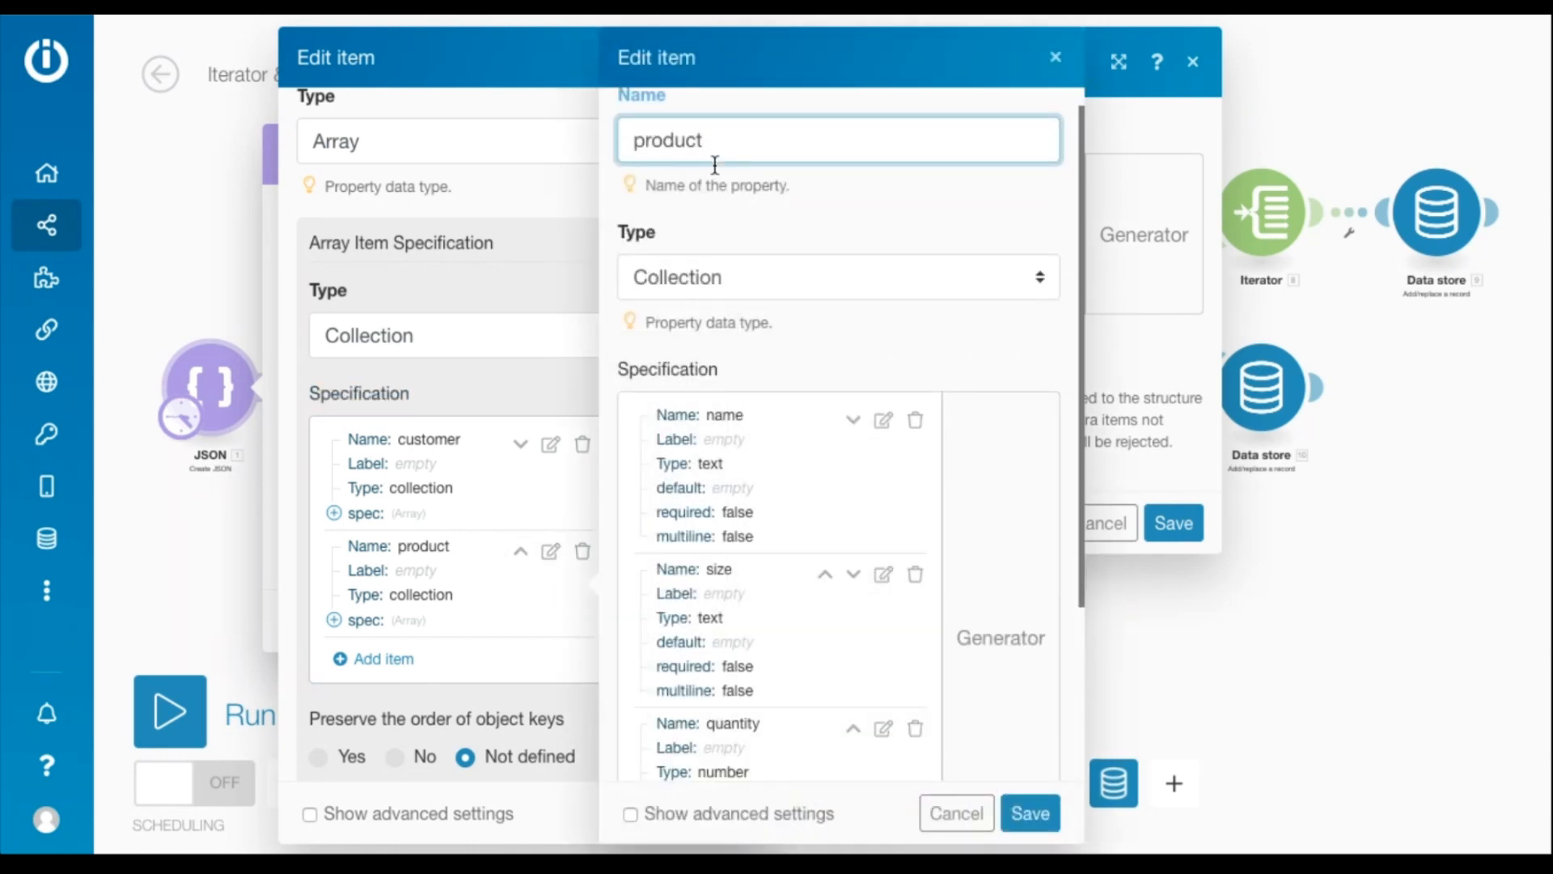
scroll("down", 3)
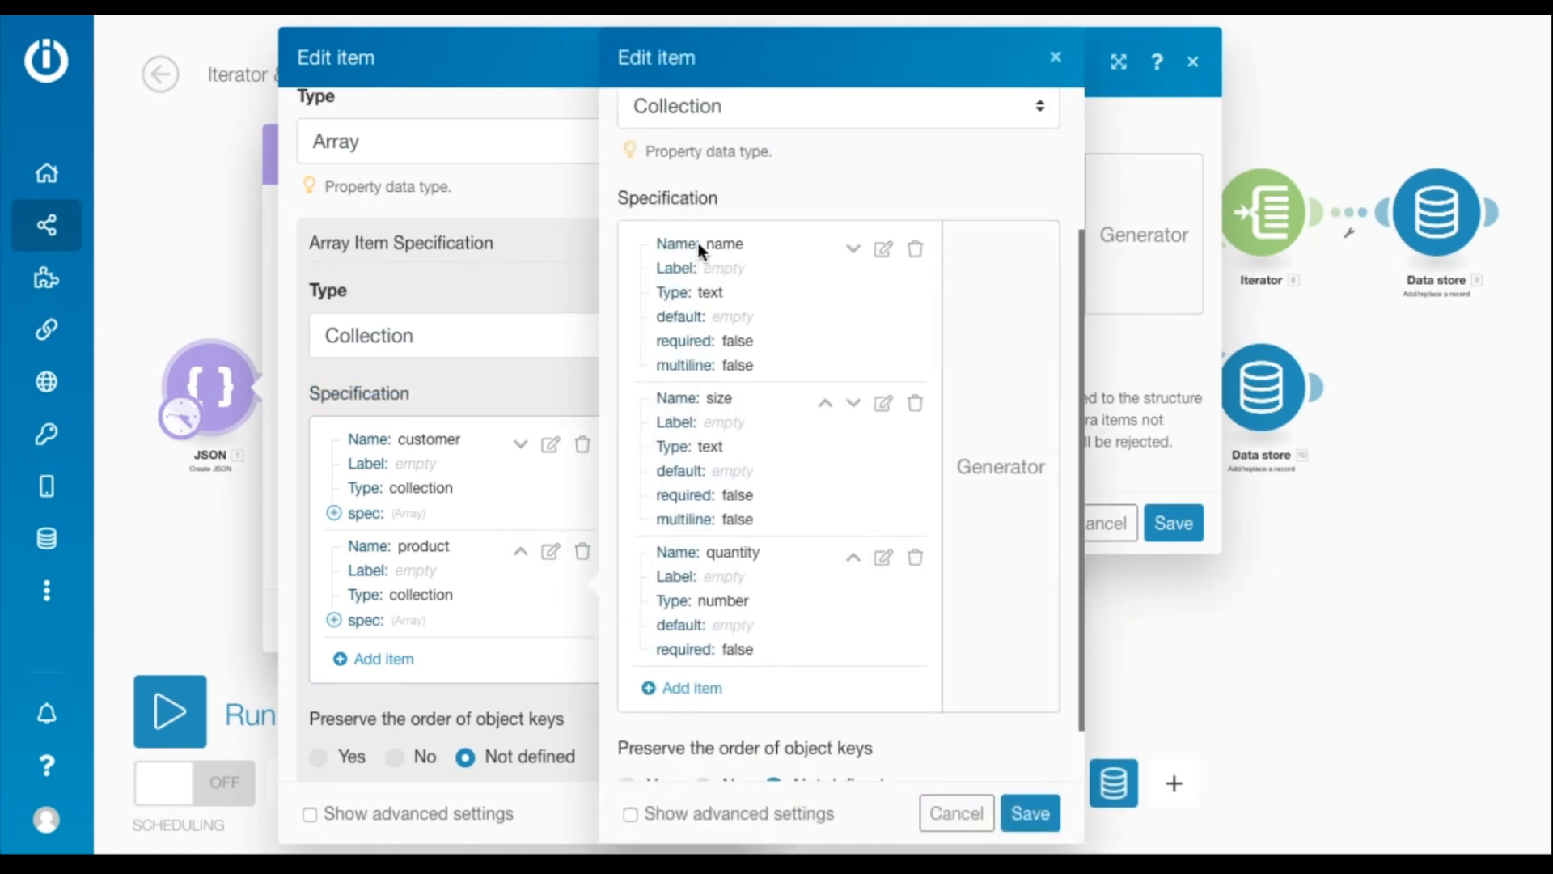
mouse_move(808, 563)
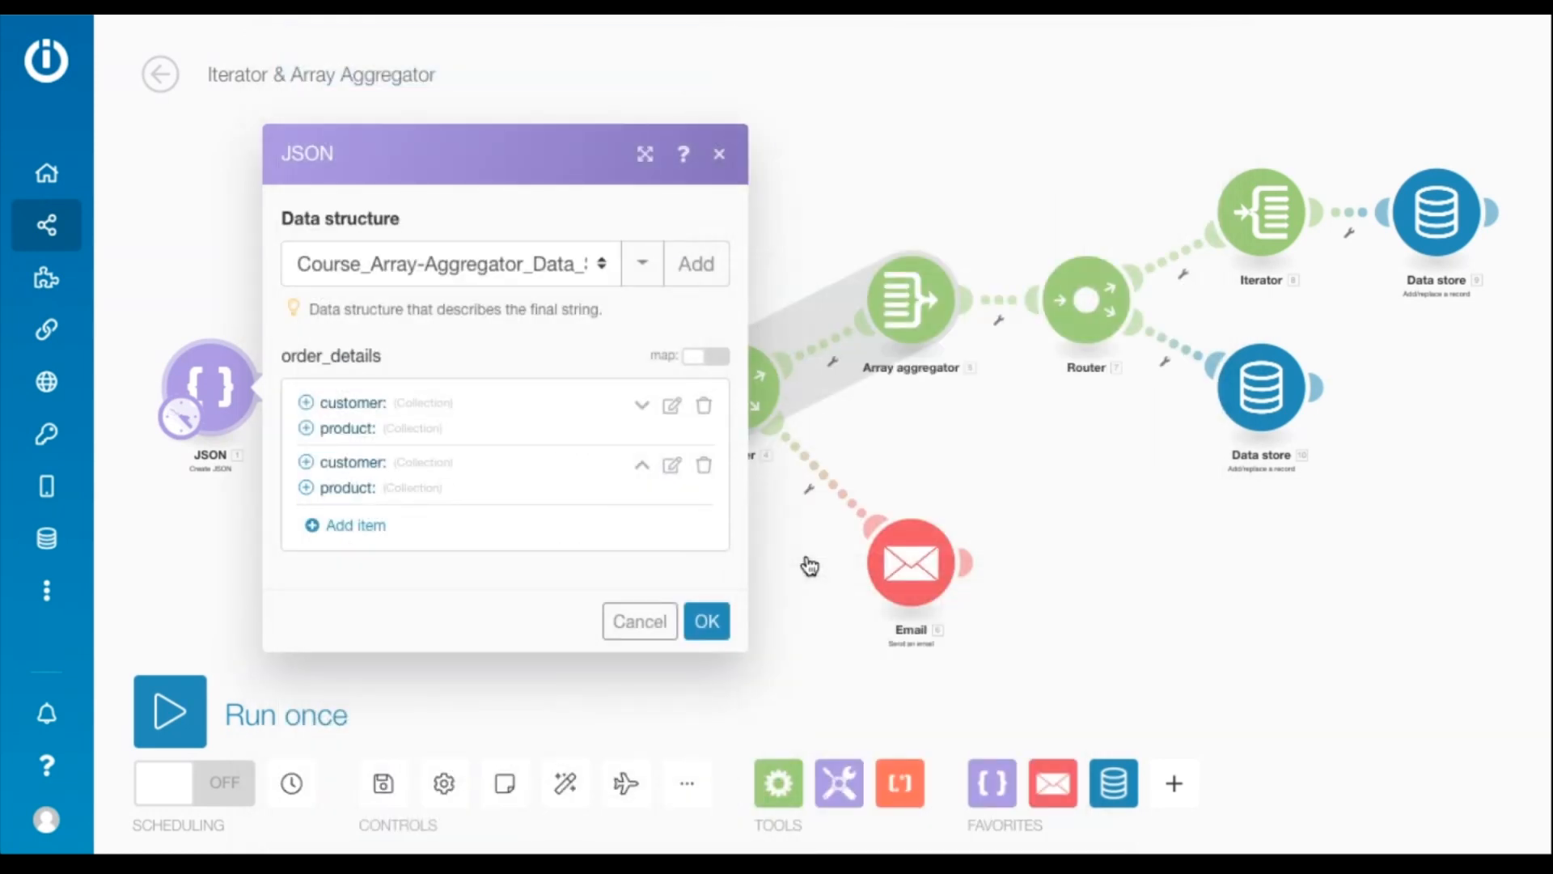
- Confirm the JSON module settings with OK and return to the scenario canvas
left_click(705, 621)
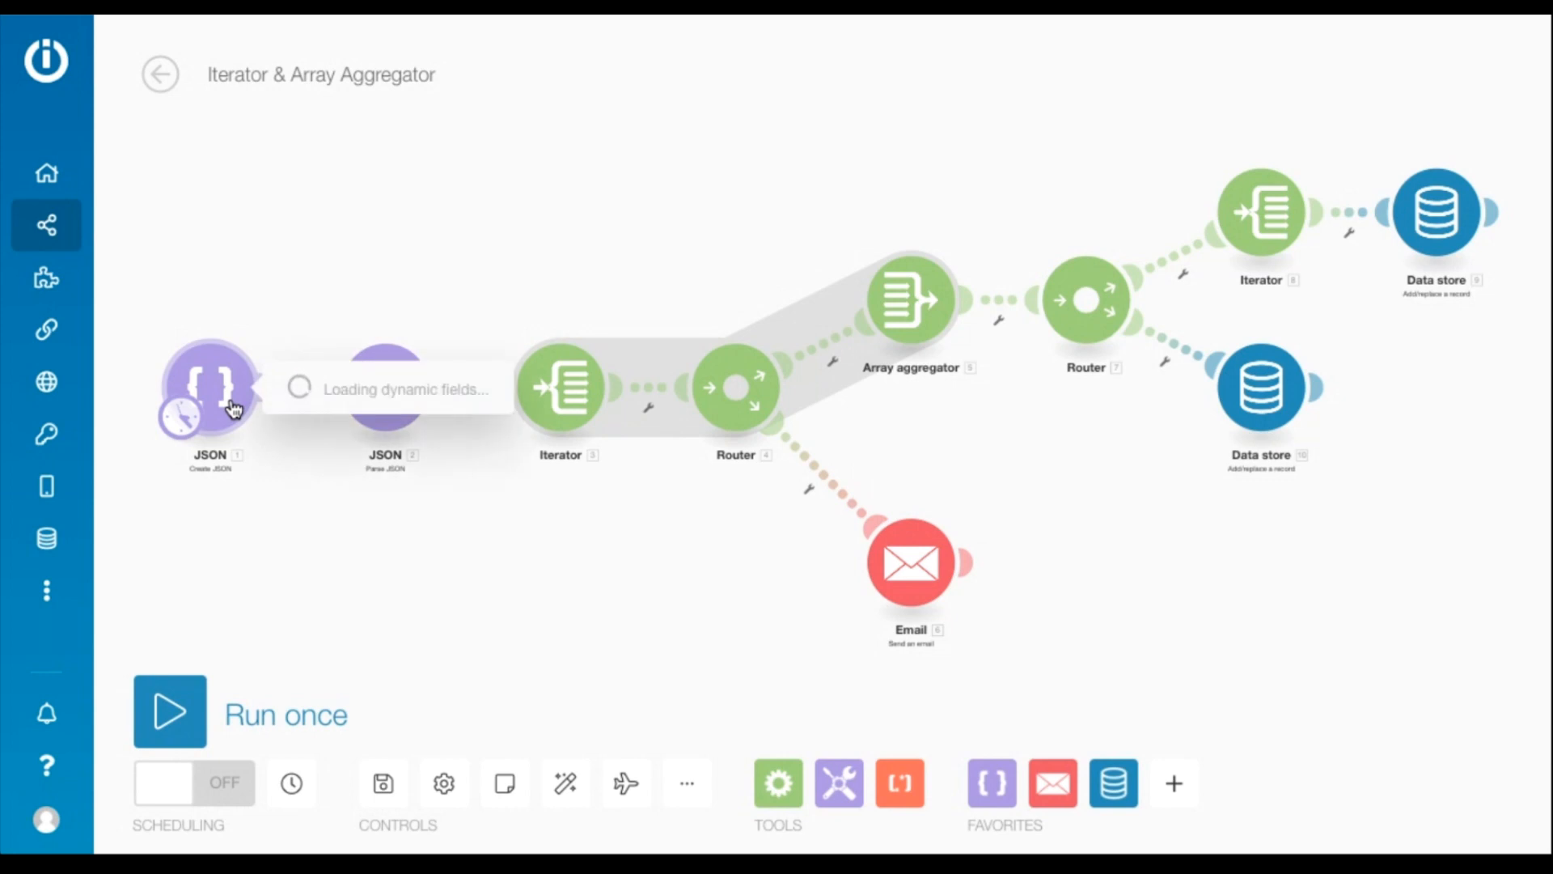
left_click(209, 388)
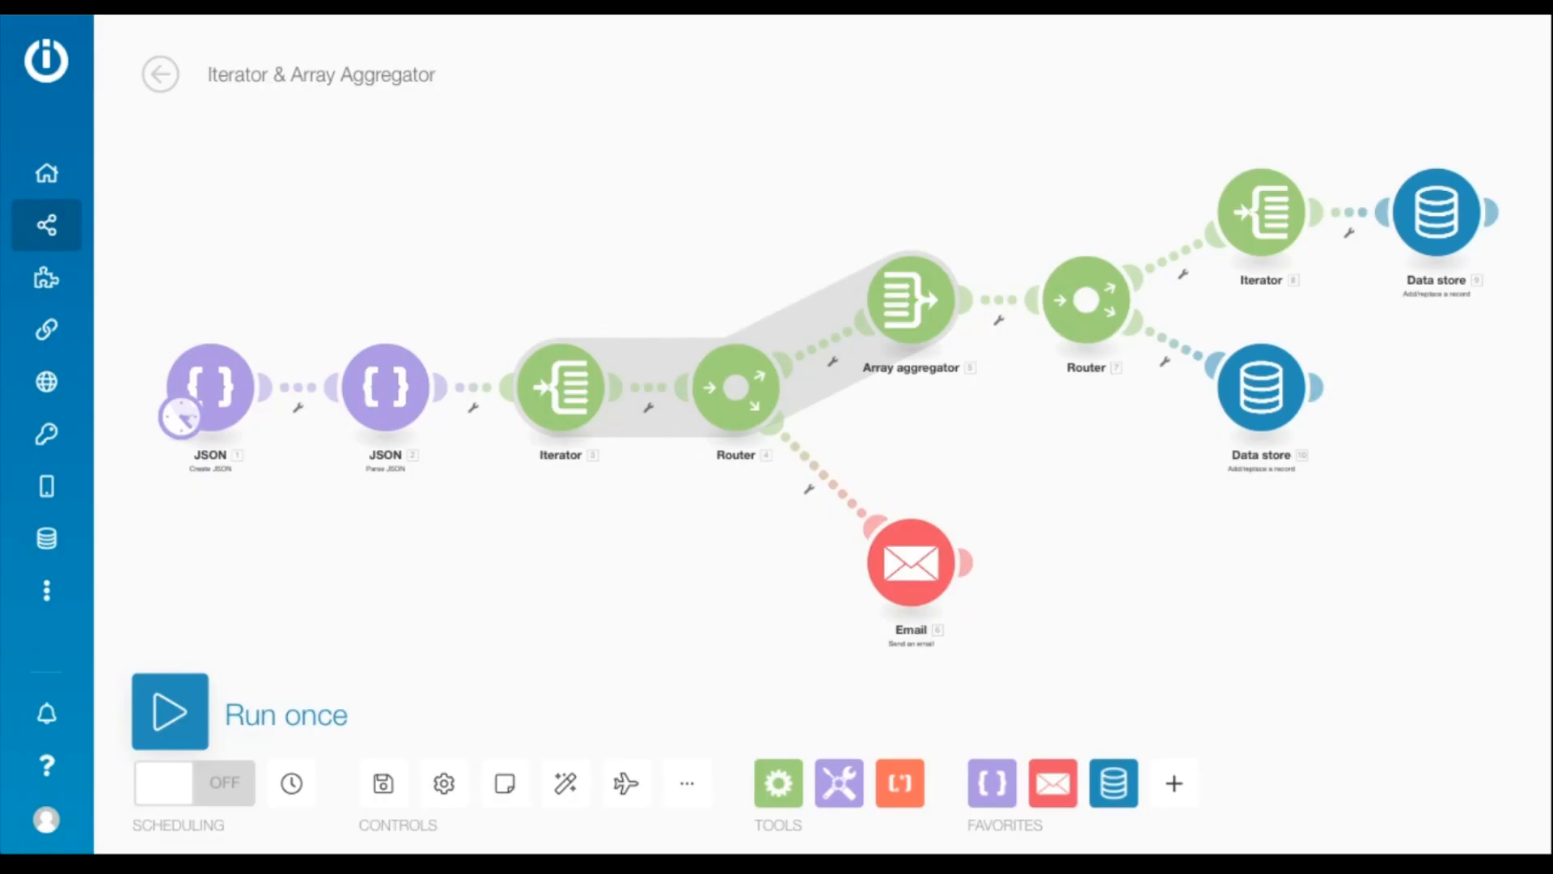
- Run the scenario once and read the Create JSON module's output JSON string
left_click(169, 710)
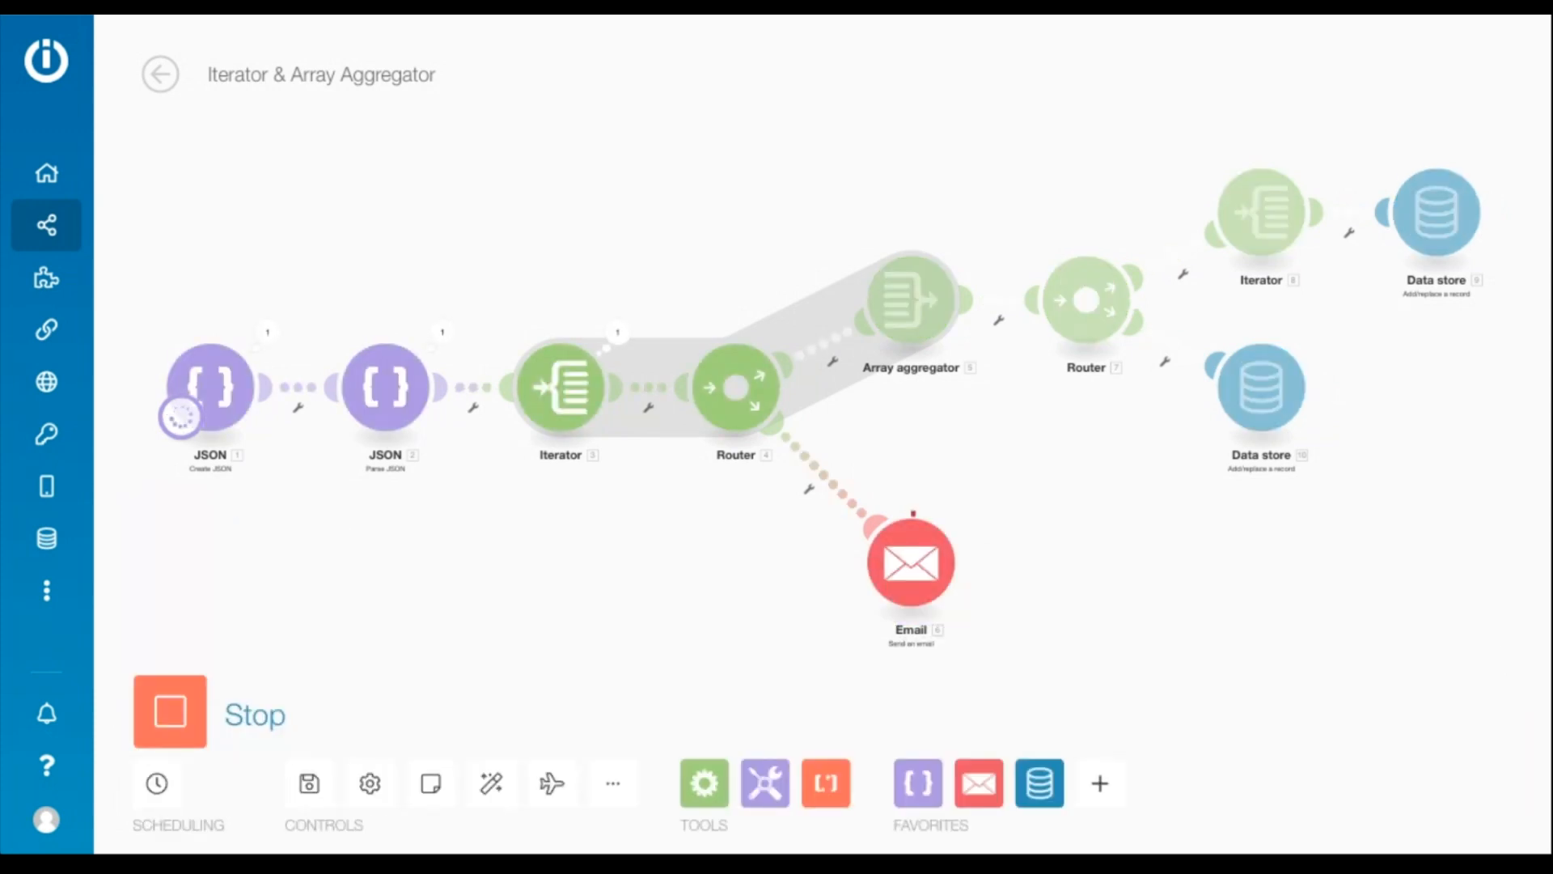
left_click(168, 711)
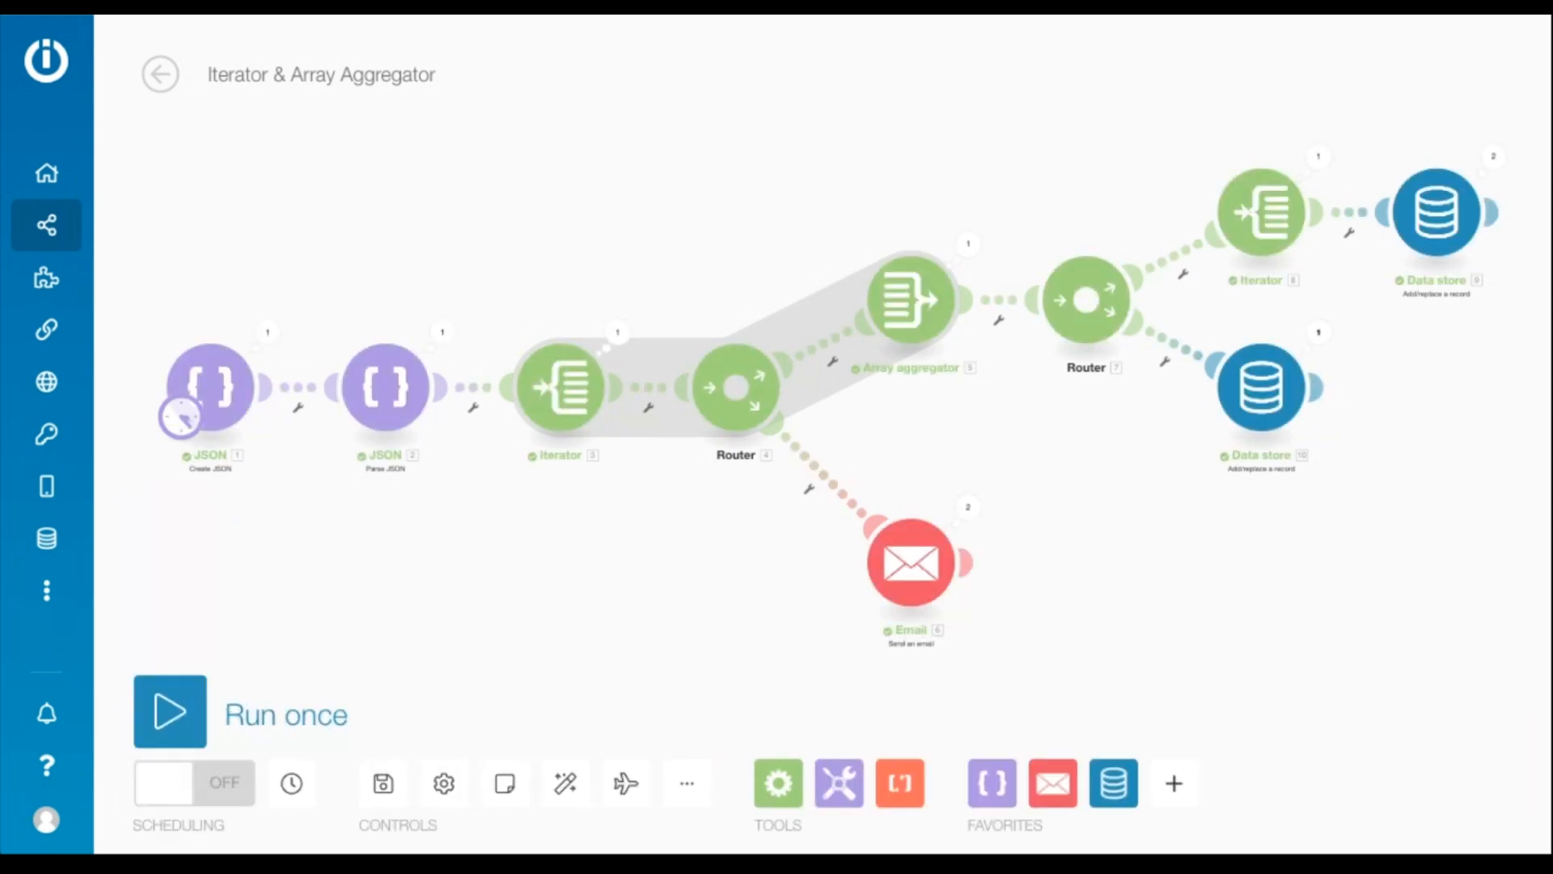
mouse_move(275, 335)
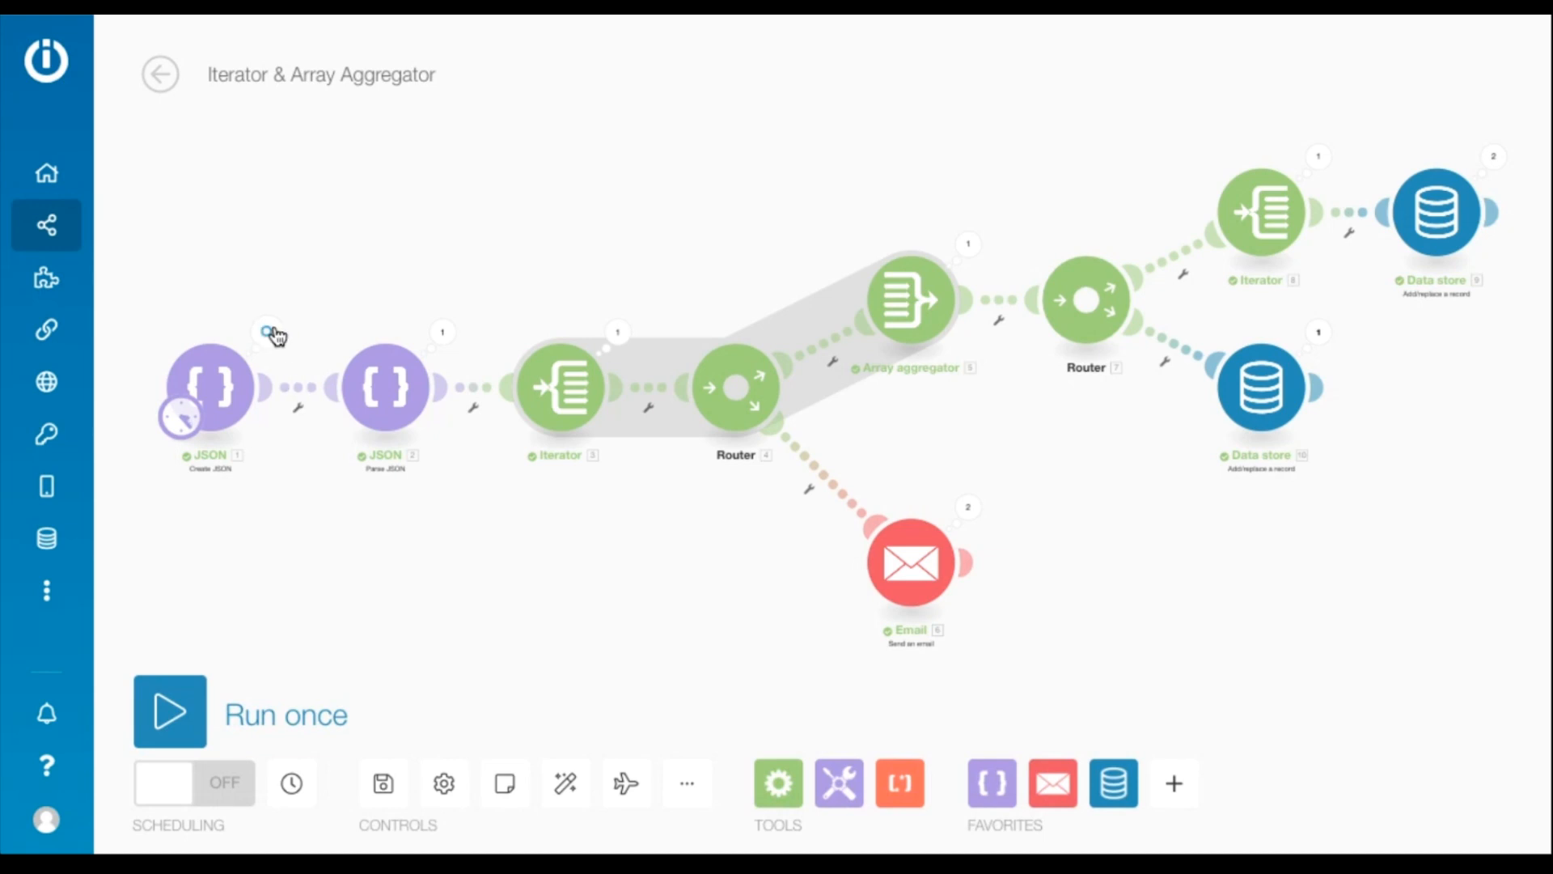
left_click(209, 386)
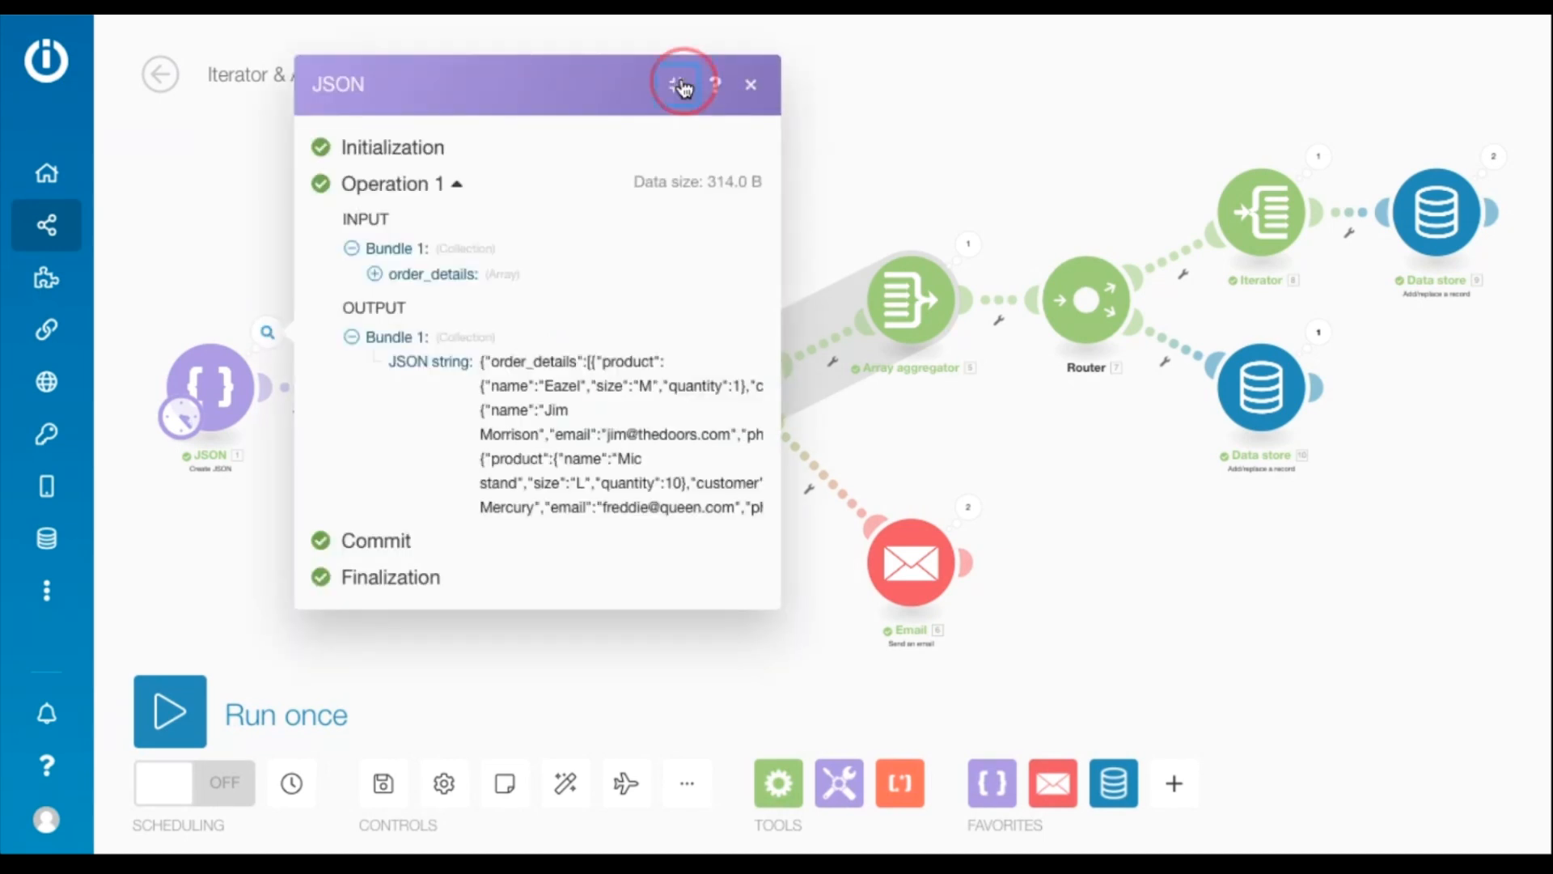
left_click(681, 84)
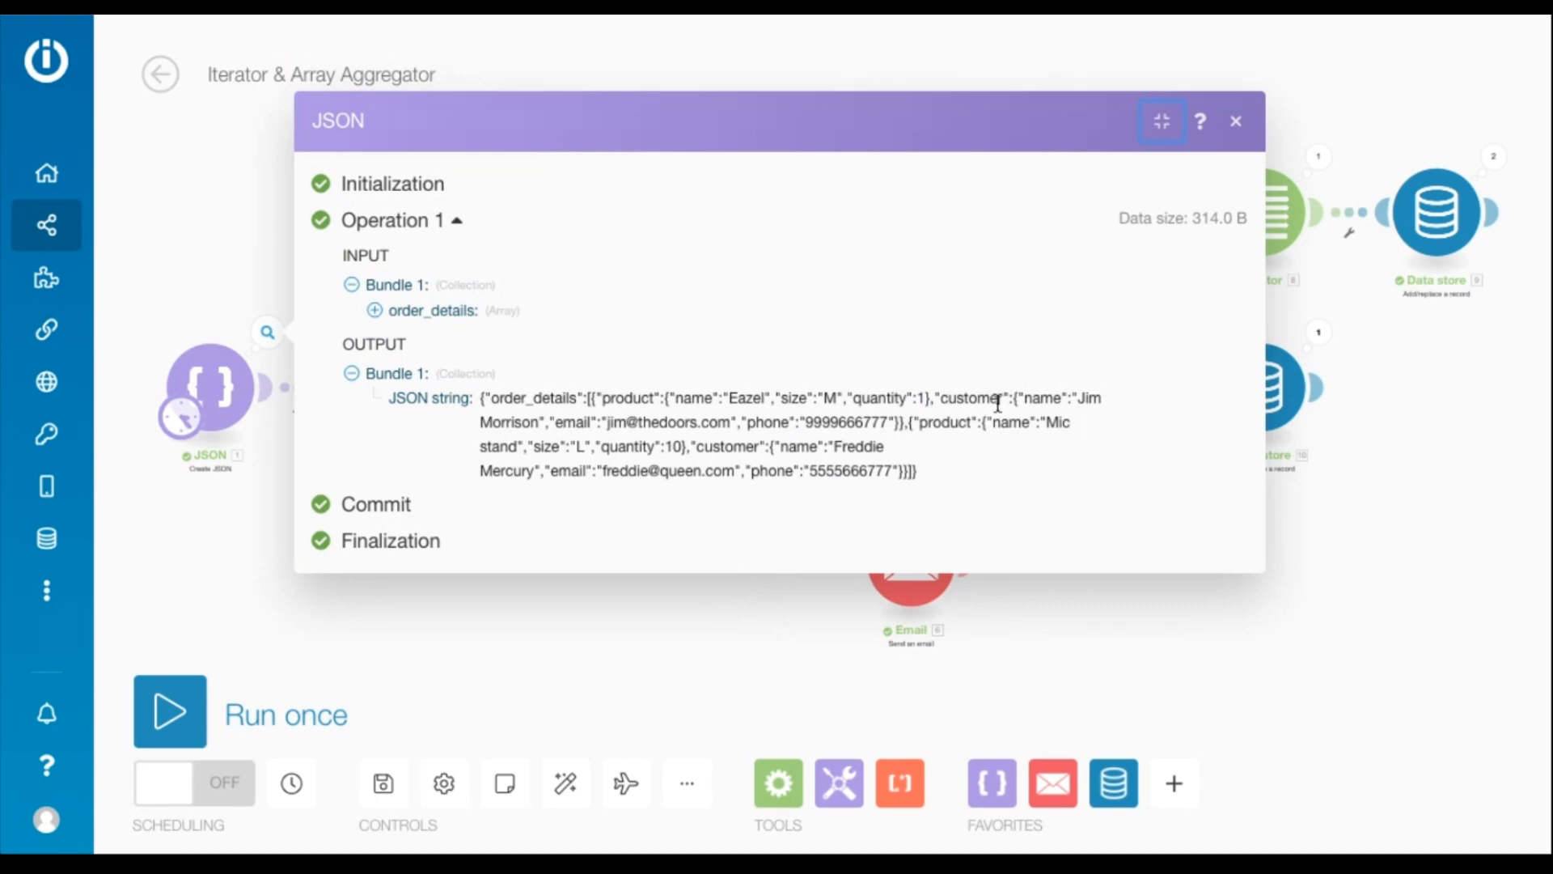
left_click(1234, 121)
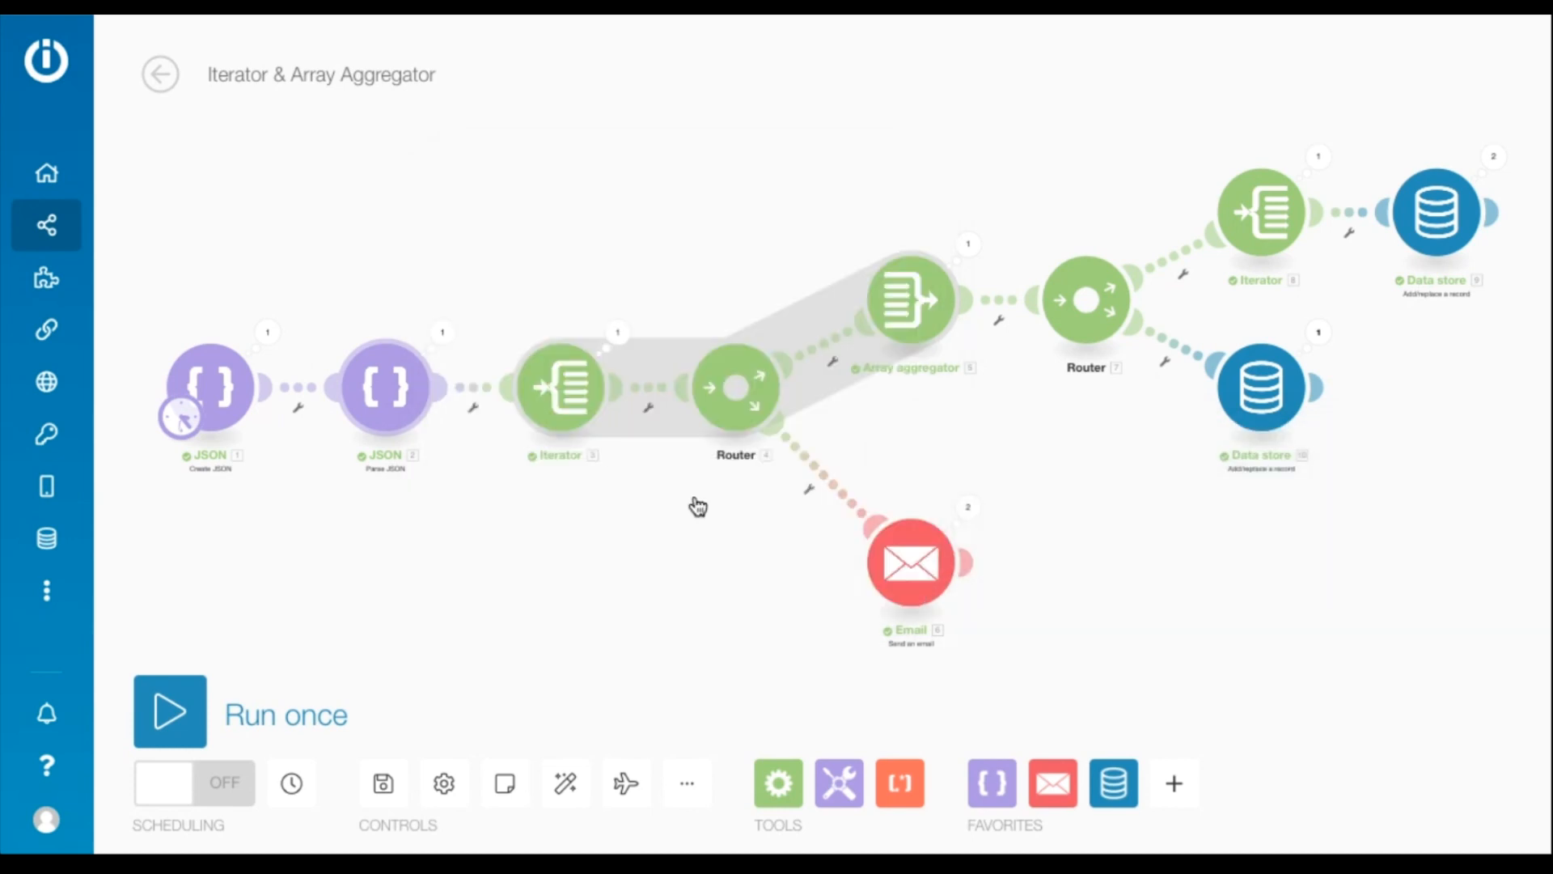
- Inspect the Parse JSON output's order_details array, expanding the first order's product and customer
left_click(385, 387)
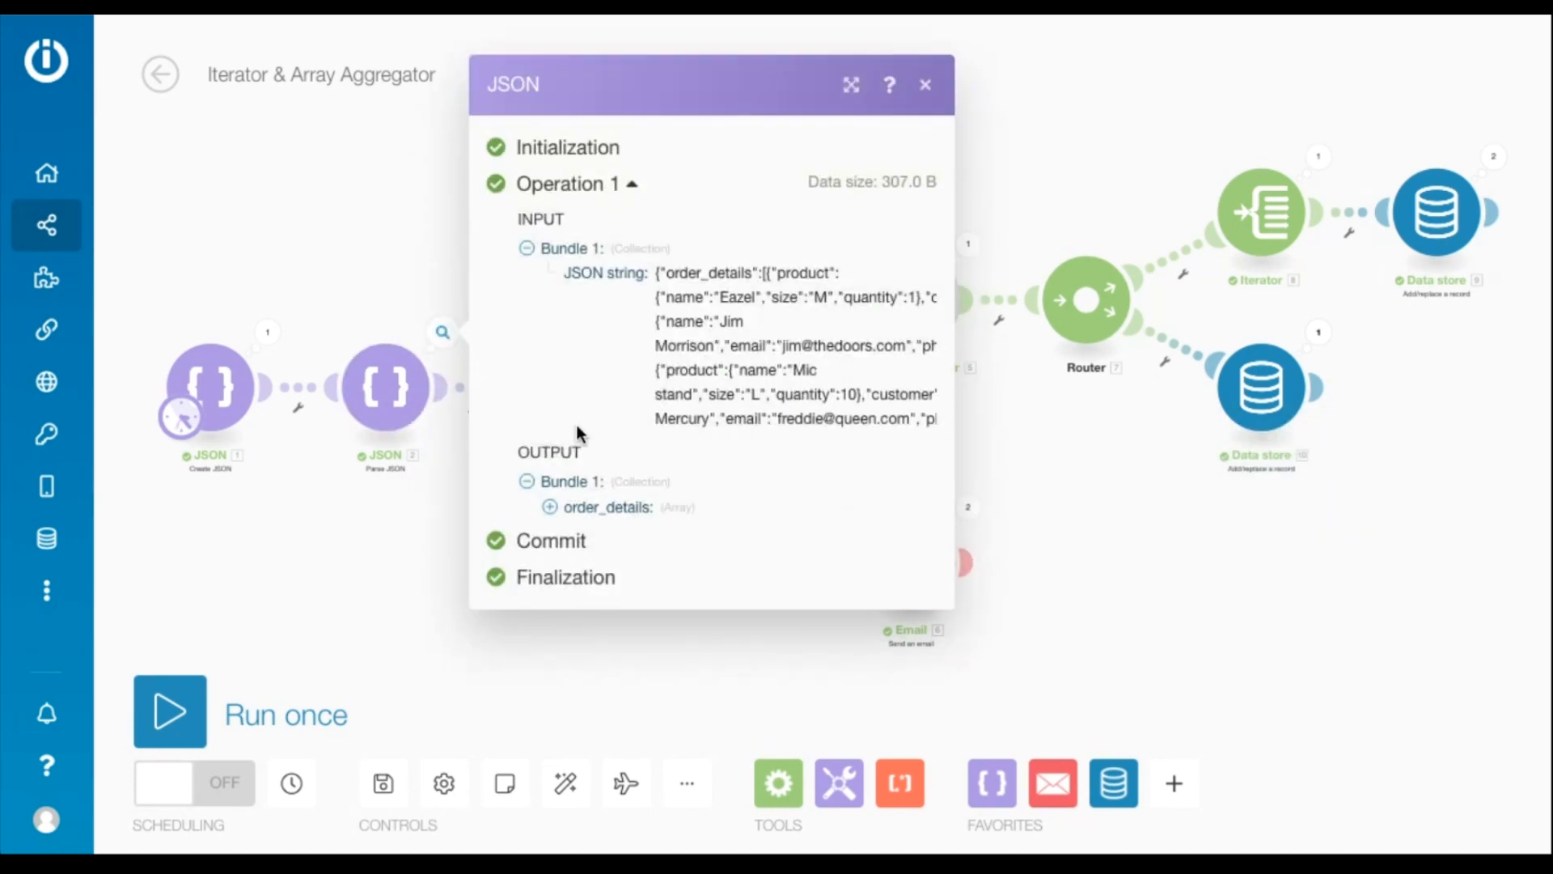
left_click(550, 506)
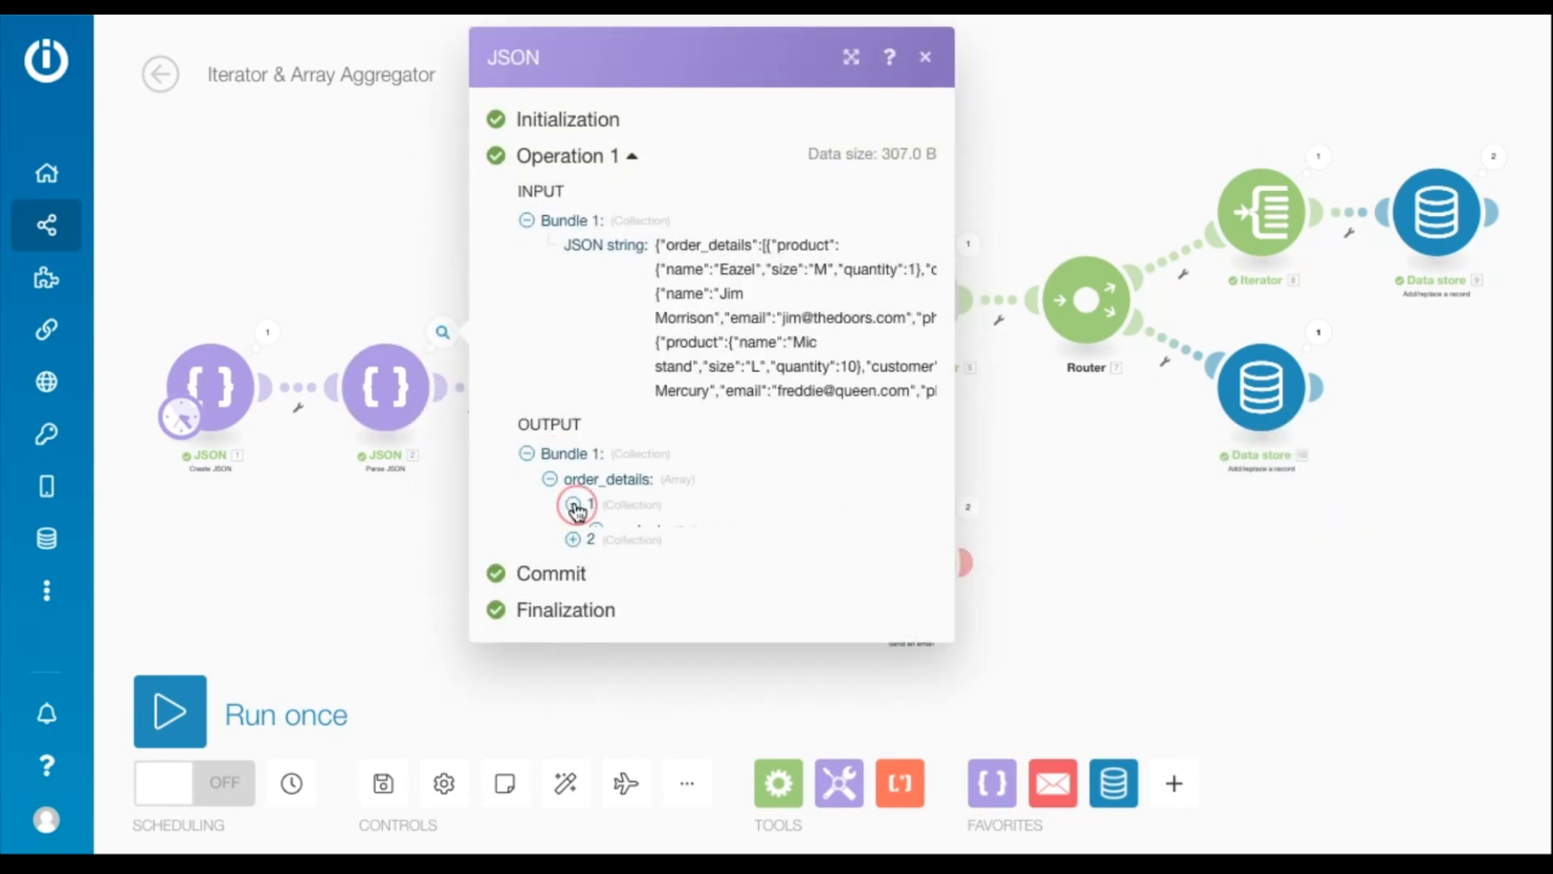
left_click(573, 504)
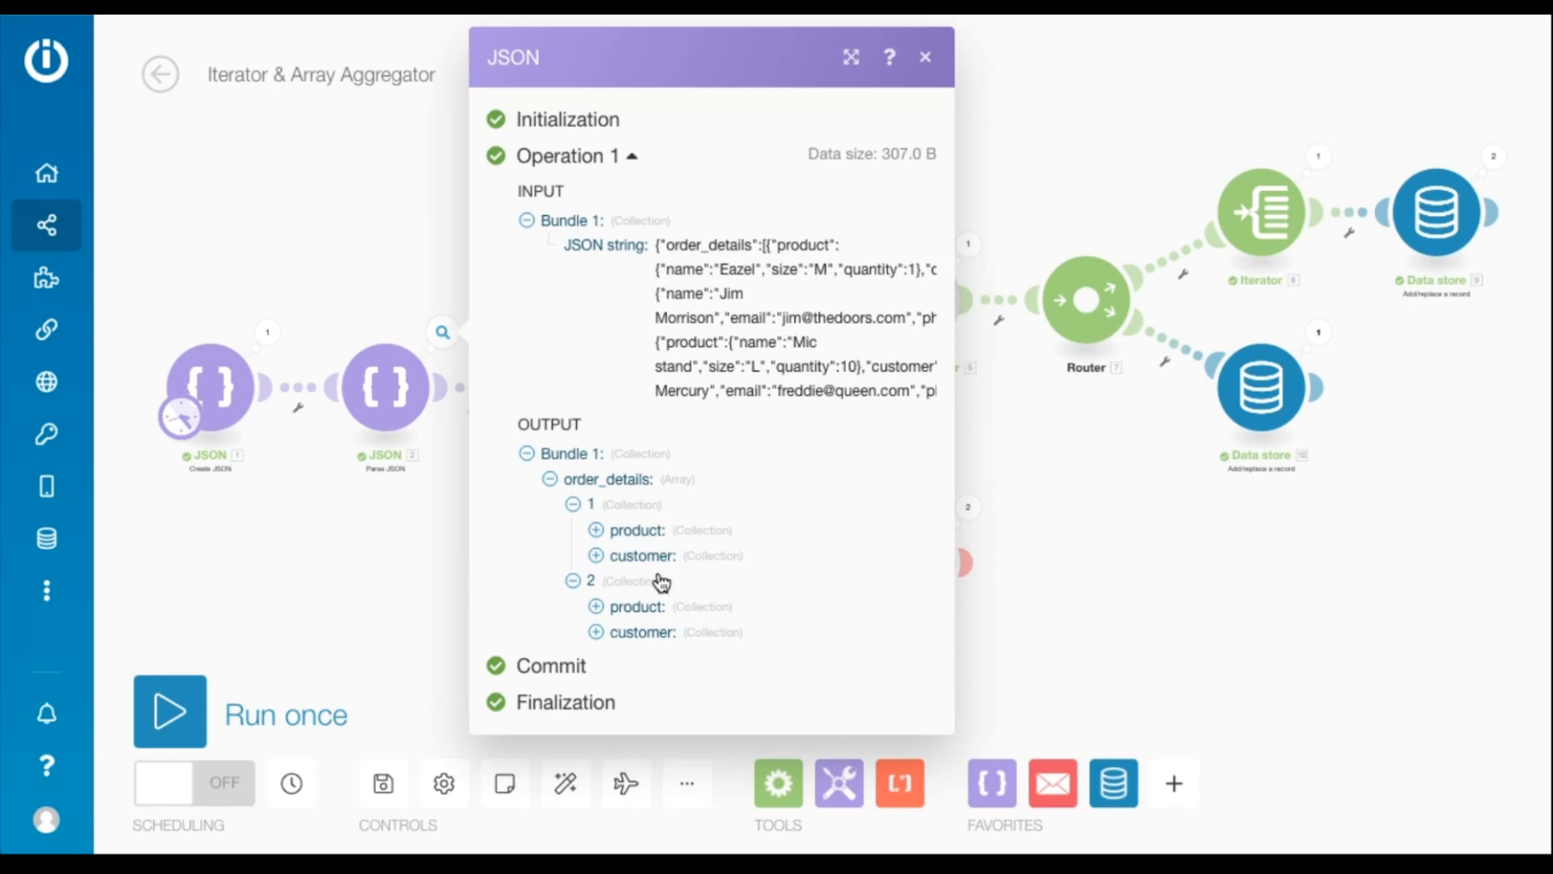
left_click(597, 531)
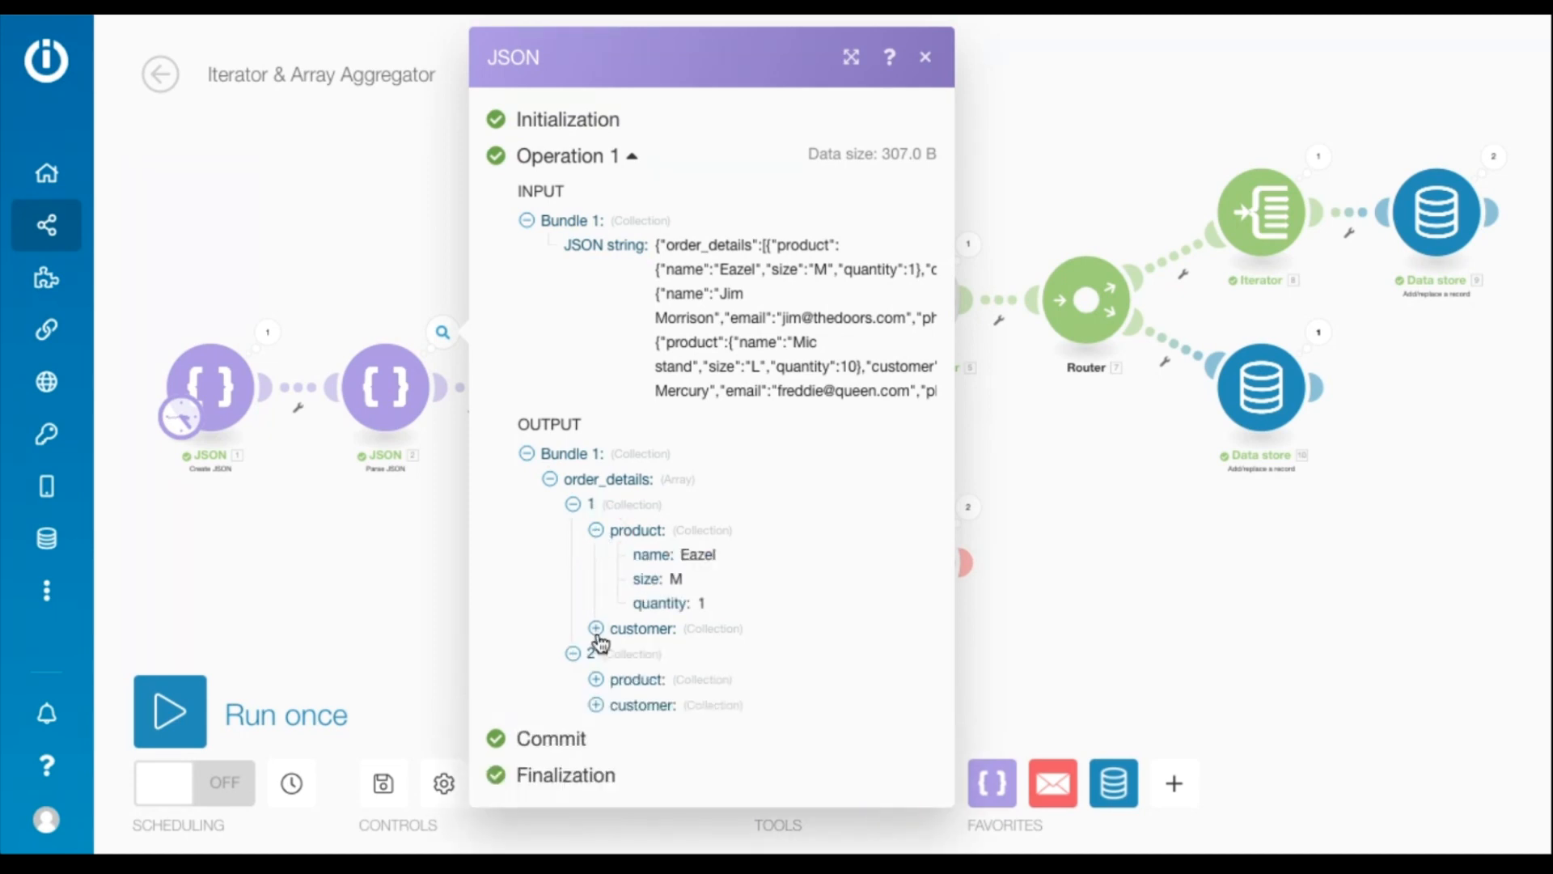
left_click(595, 627)
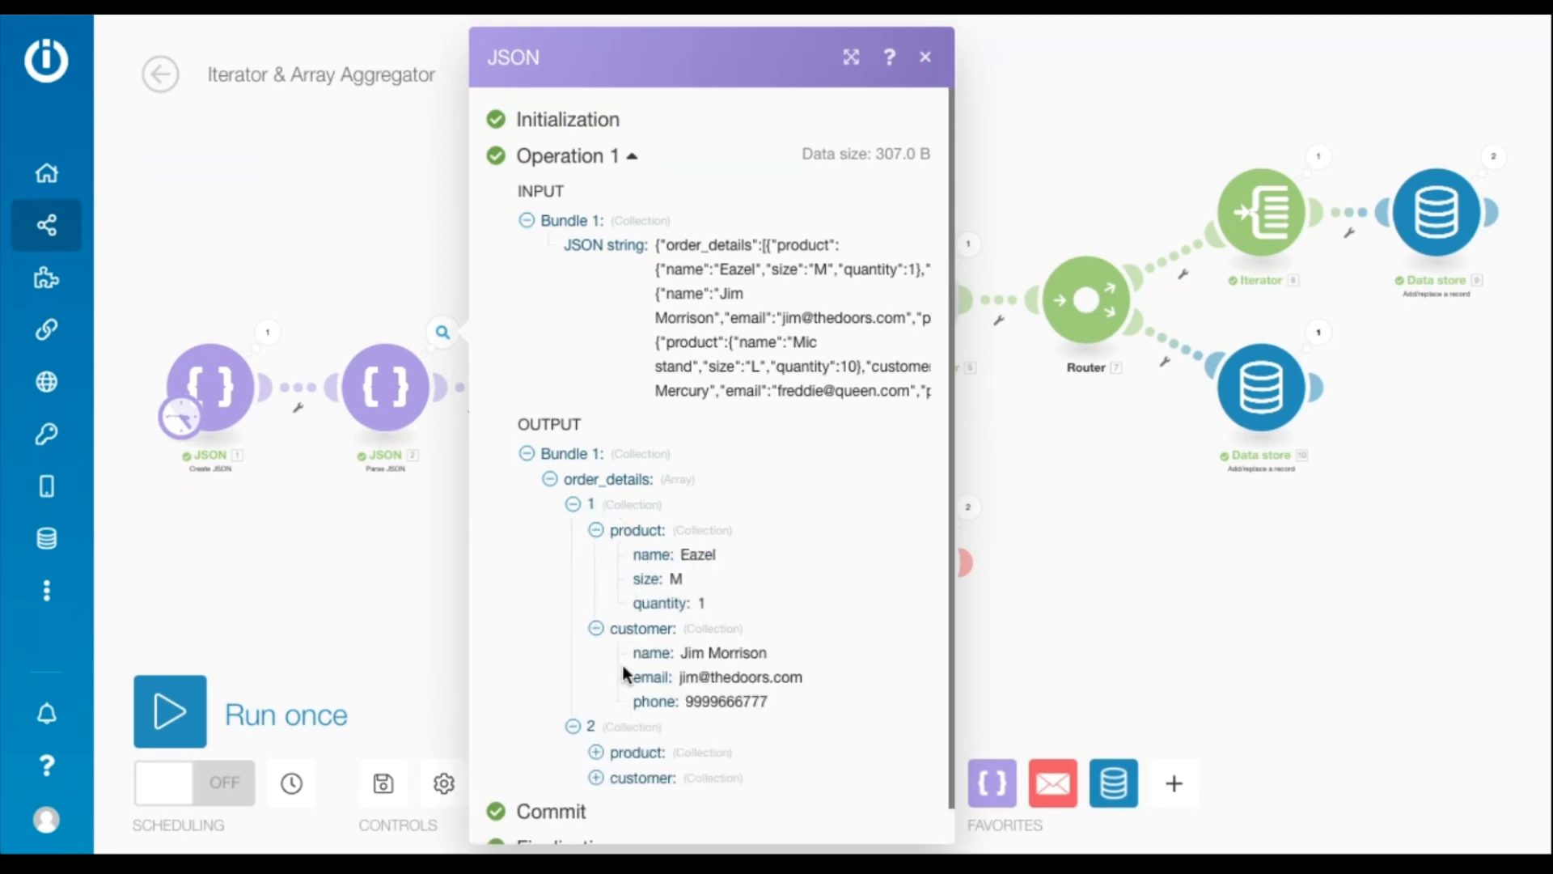
scroll("down", 3)
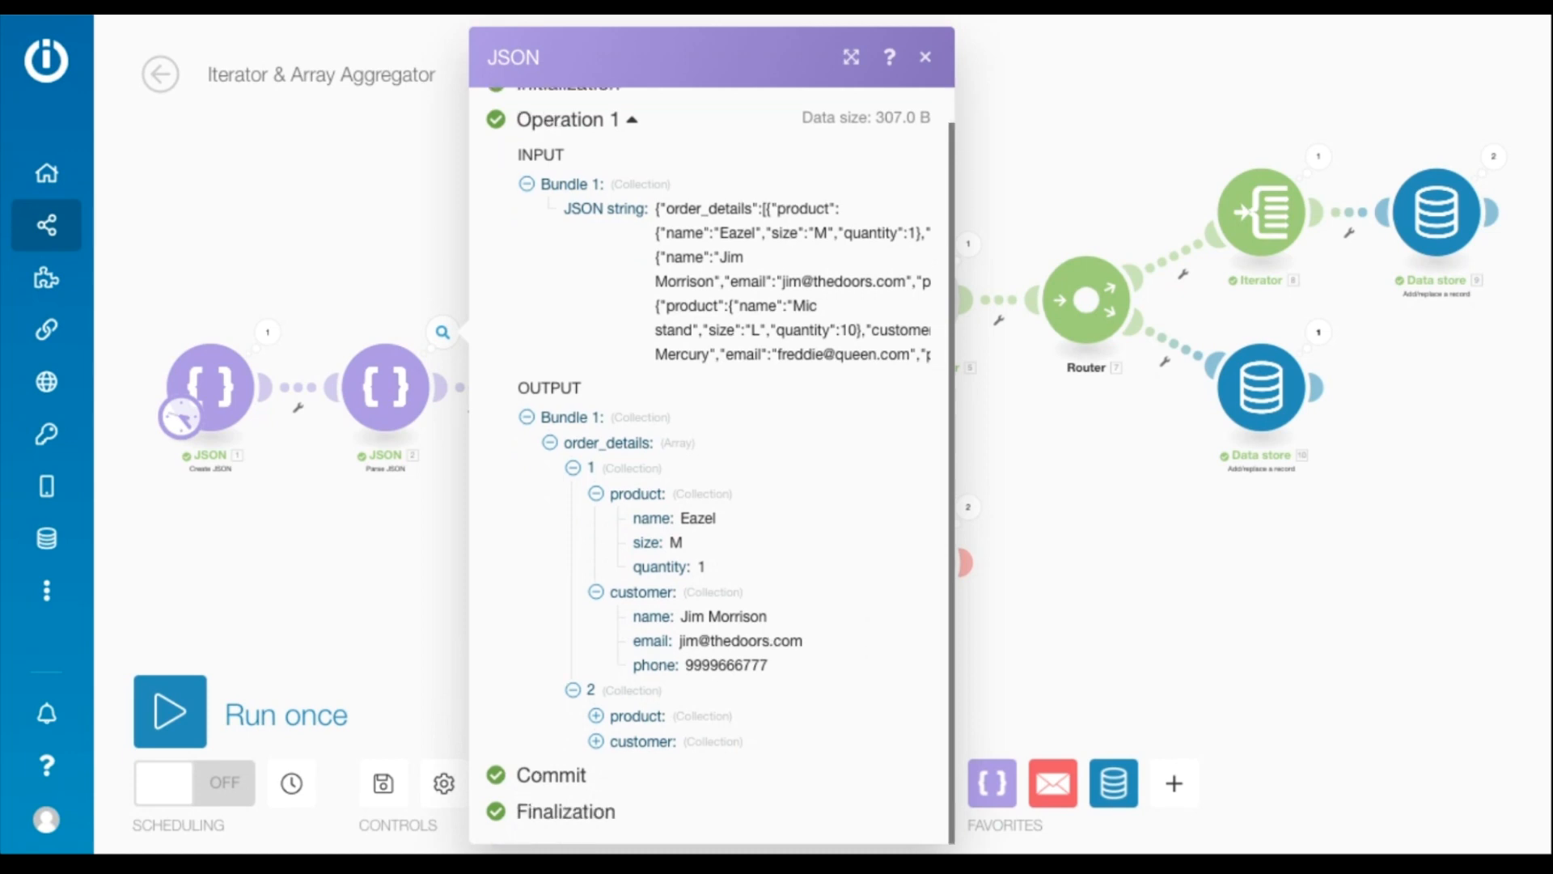
left_click(926, 57)
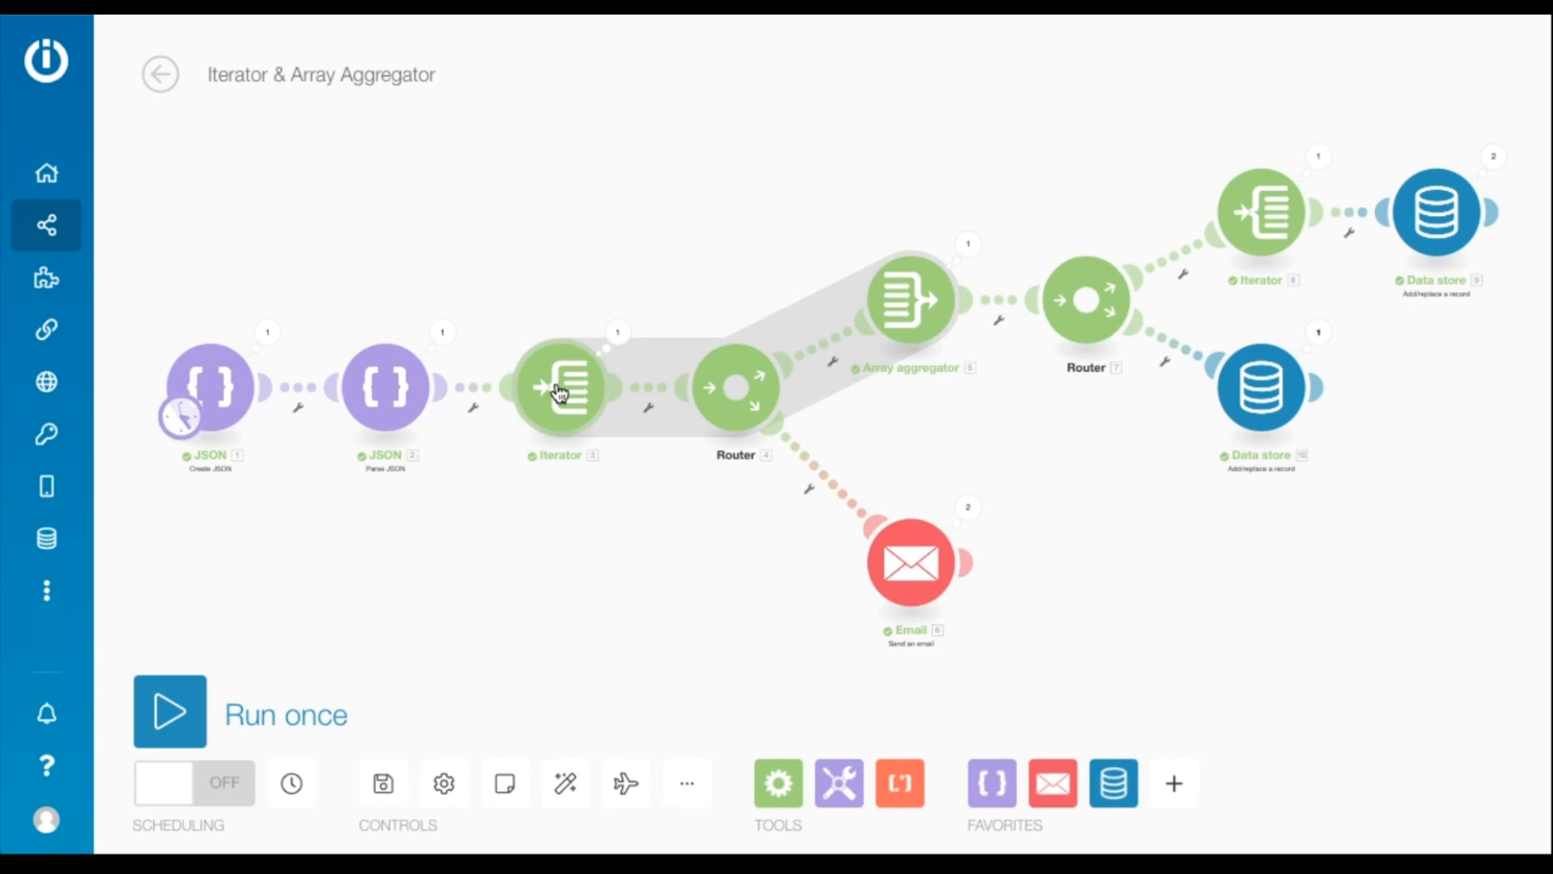
- Check the Iterator's mapped order_details input and its first output bundle's product and customer
left_click(562, 387)
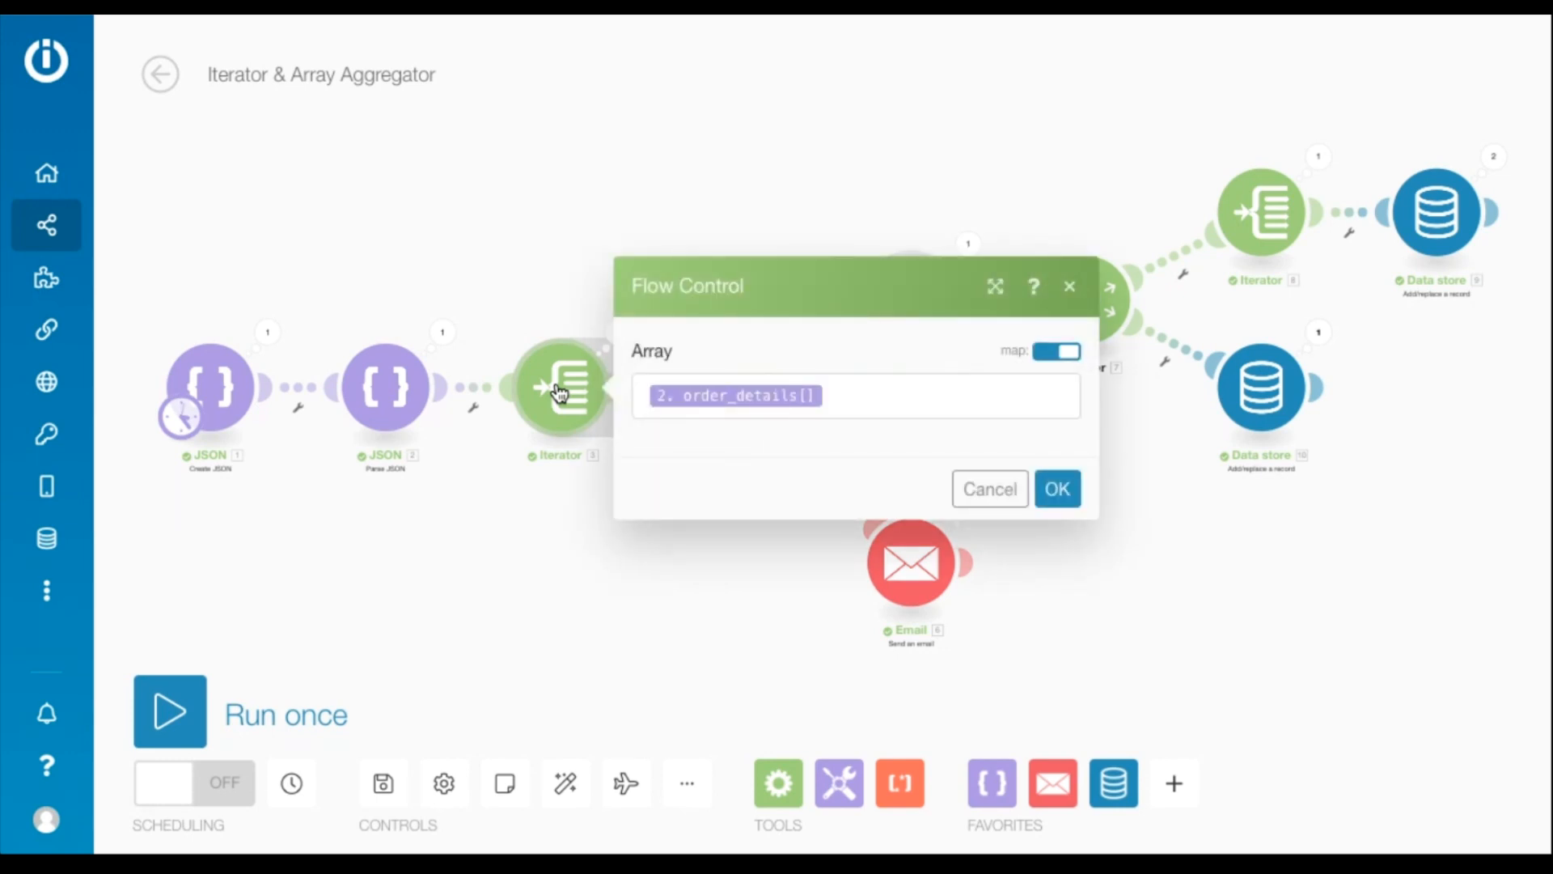
mouse_move(565, 409)
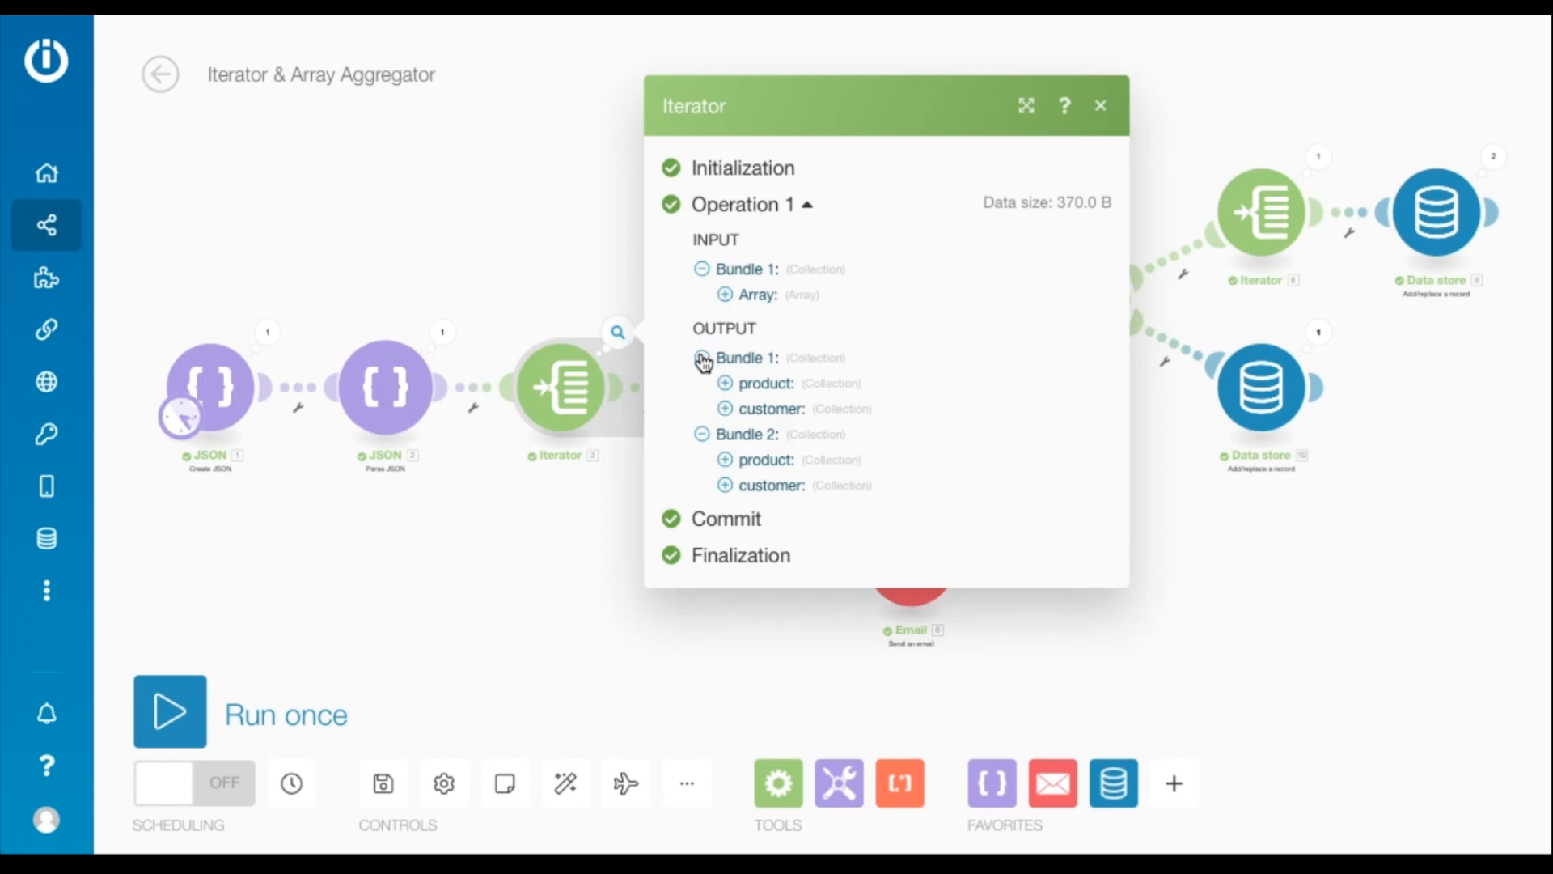
left_click(725, 295)
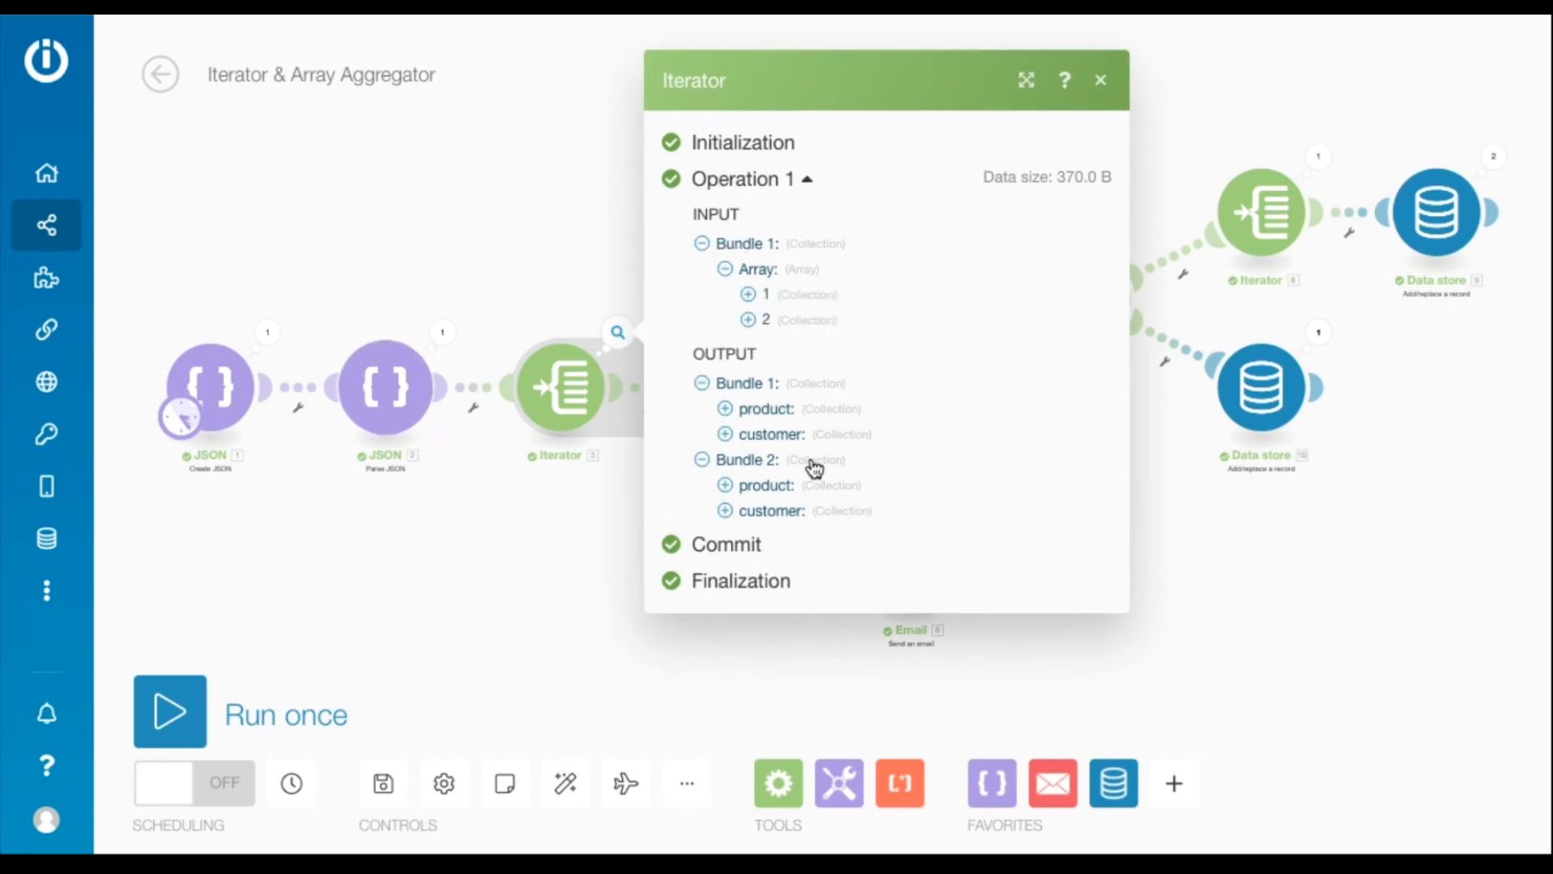
left_click(725, 407)
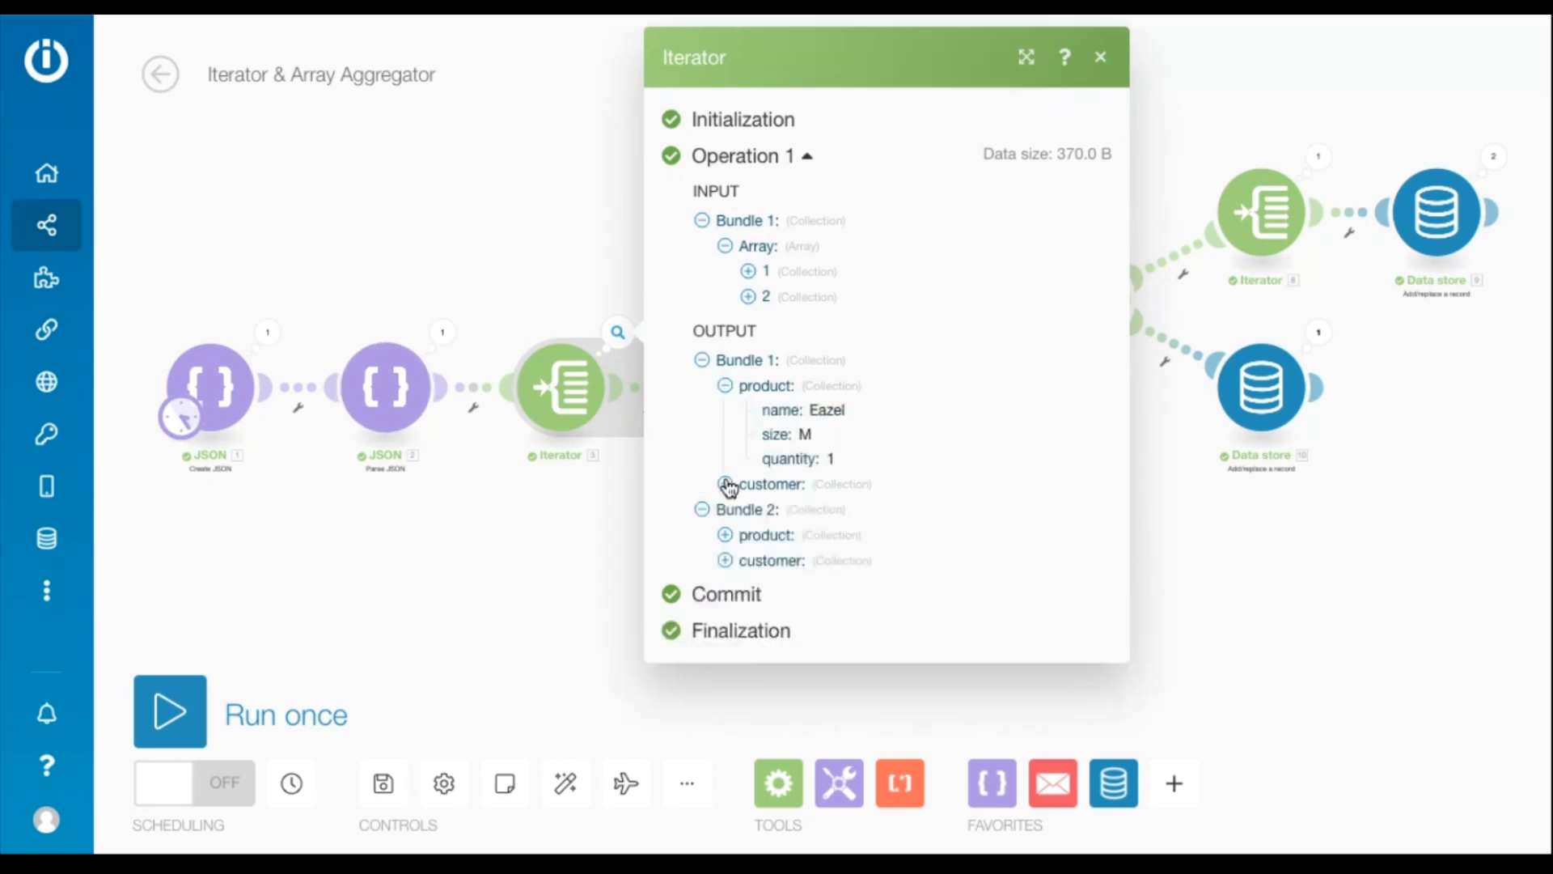
left_click(726, 484)
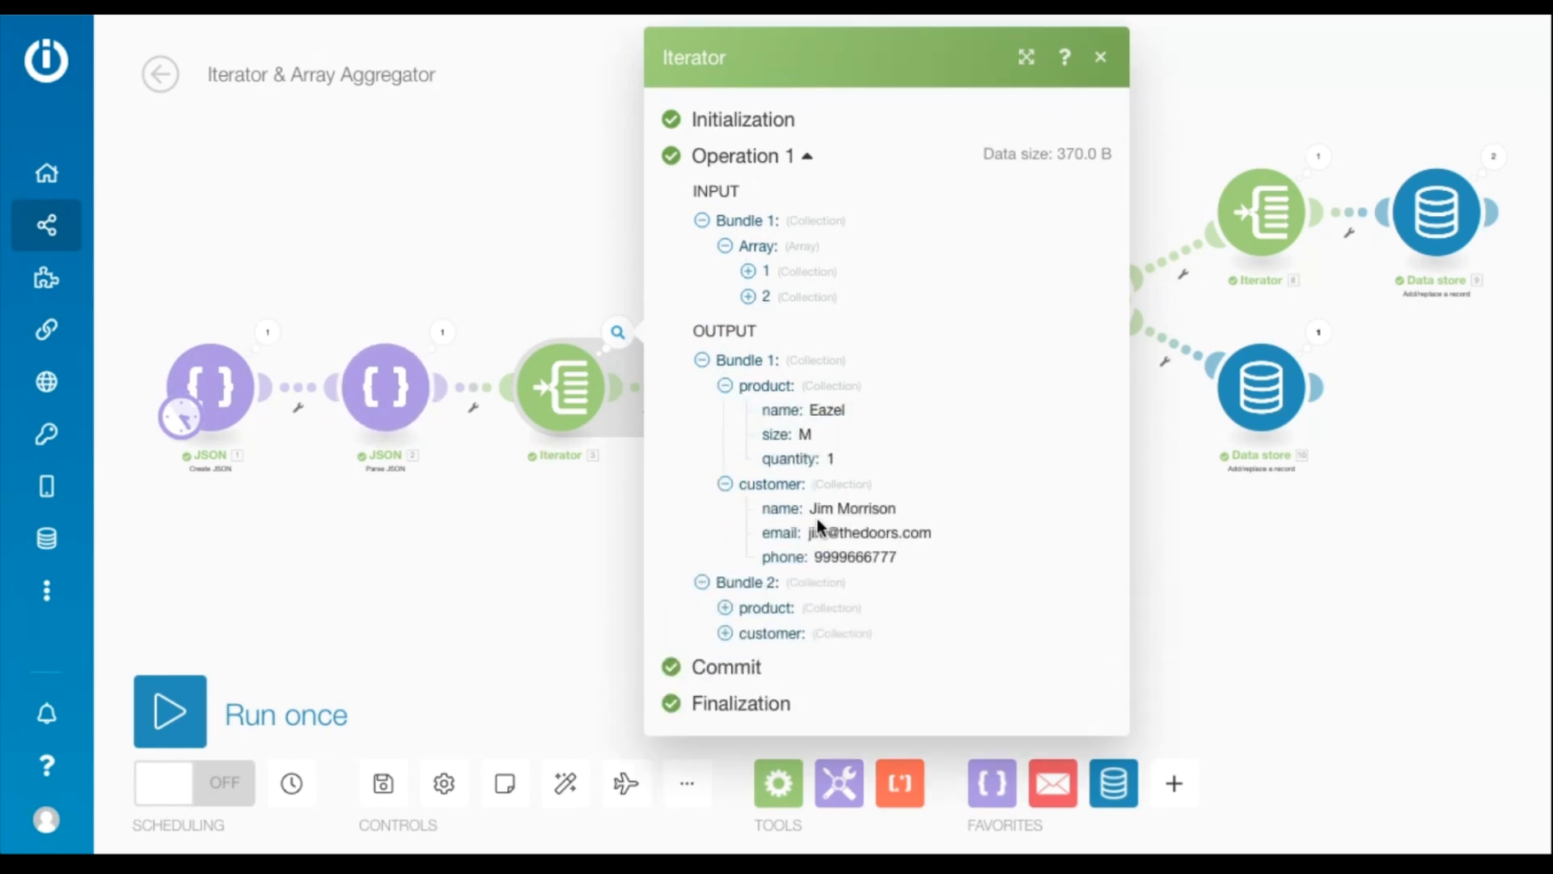
left_click(1100, 56)
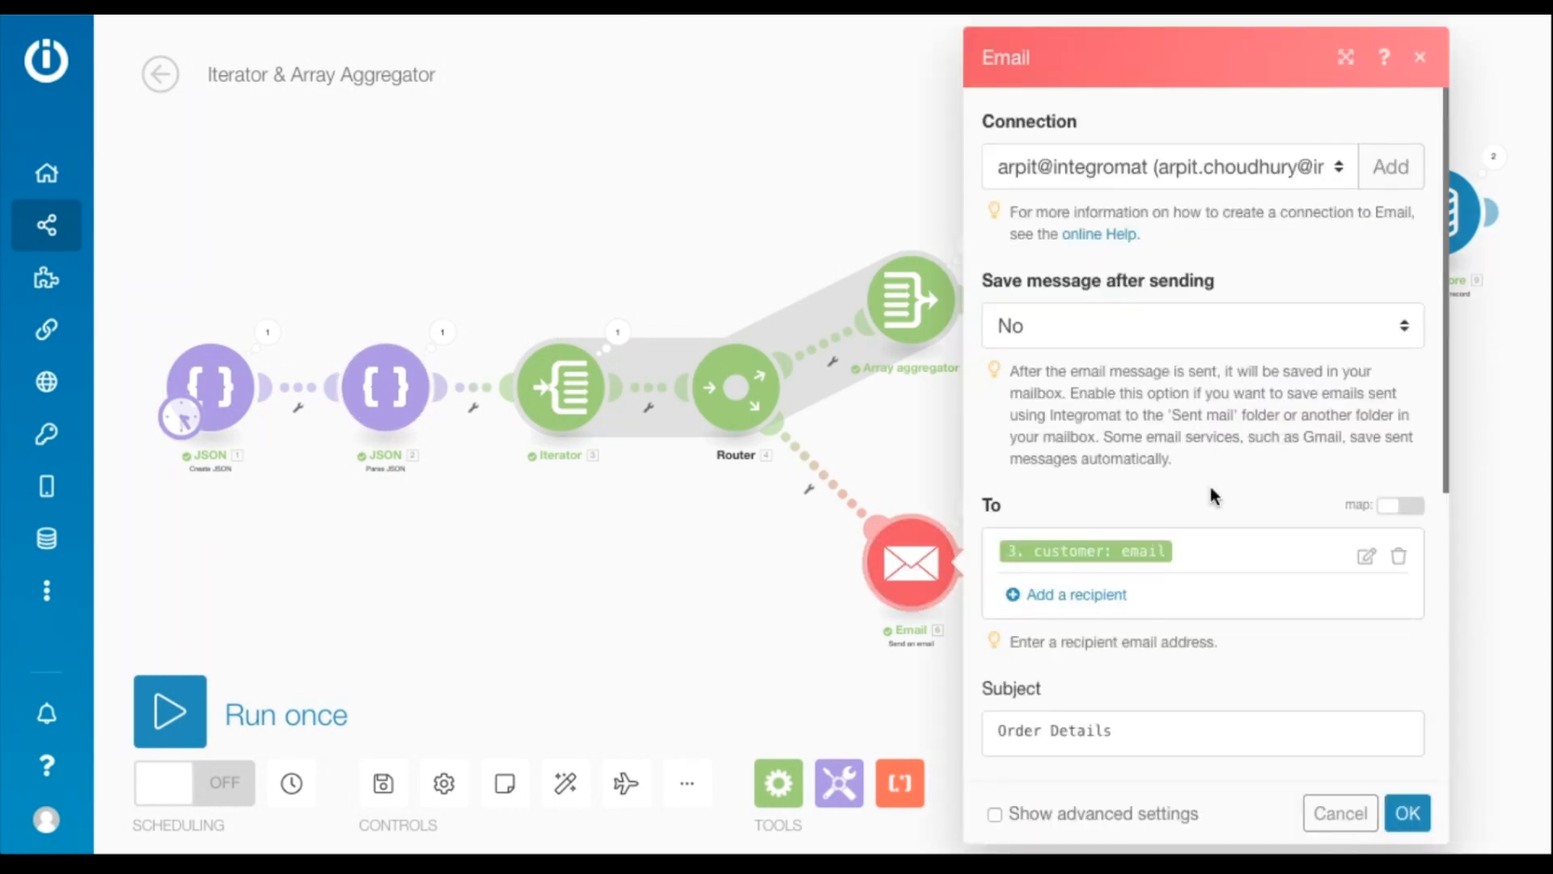
- View the Email module's first operation, an Order Details email sent to Jim Morrison, then close it
scroll("down", 3)
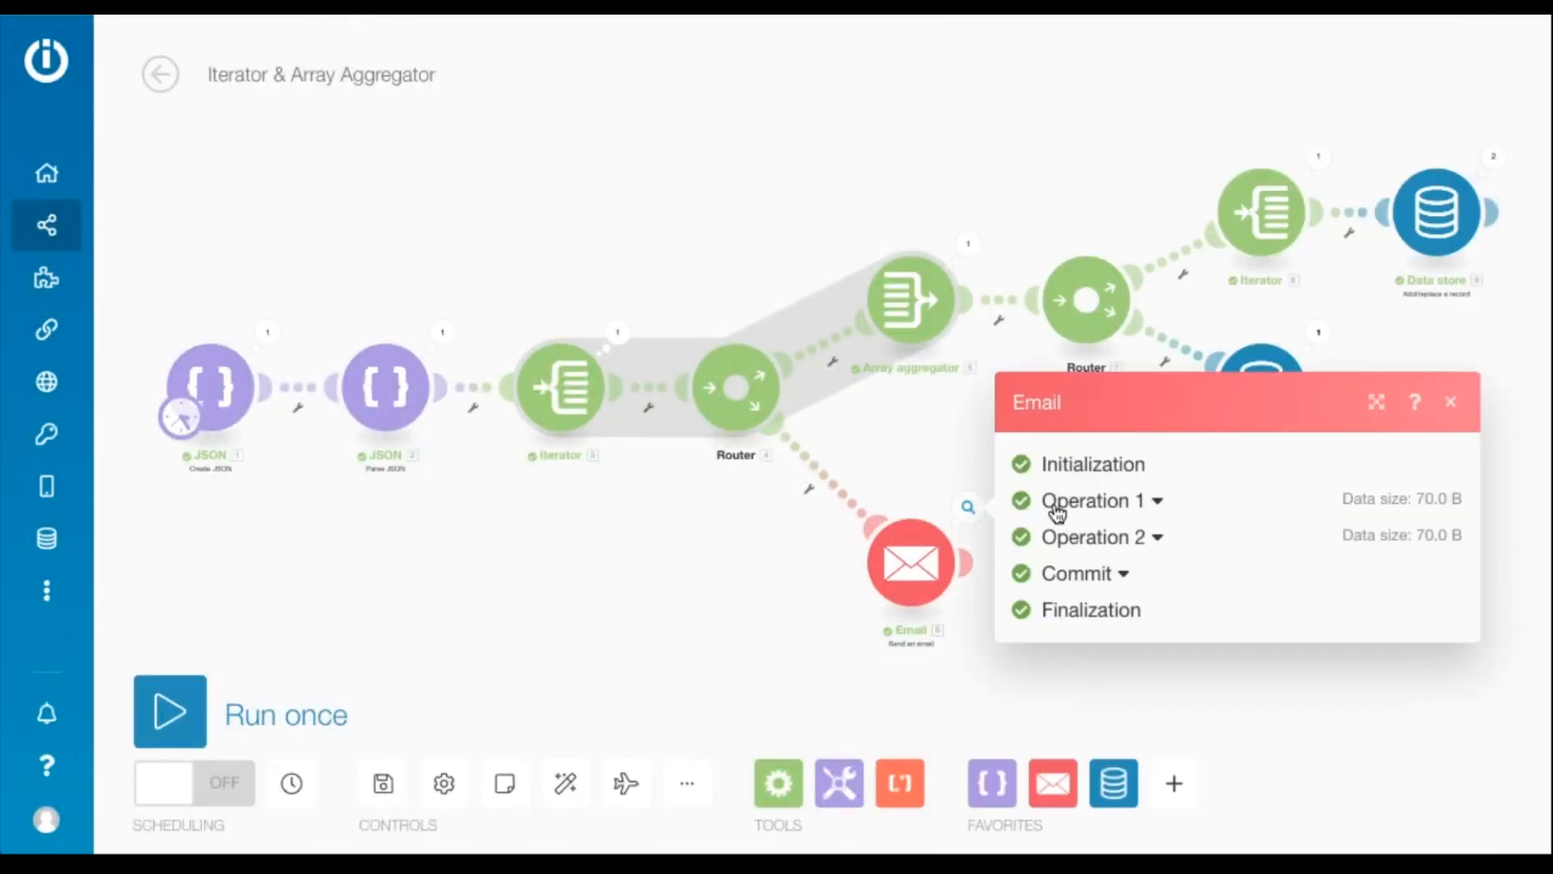
left_click(1096, 500)
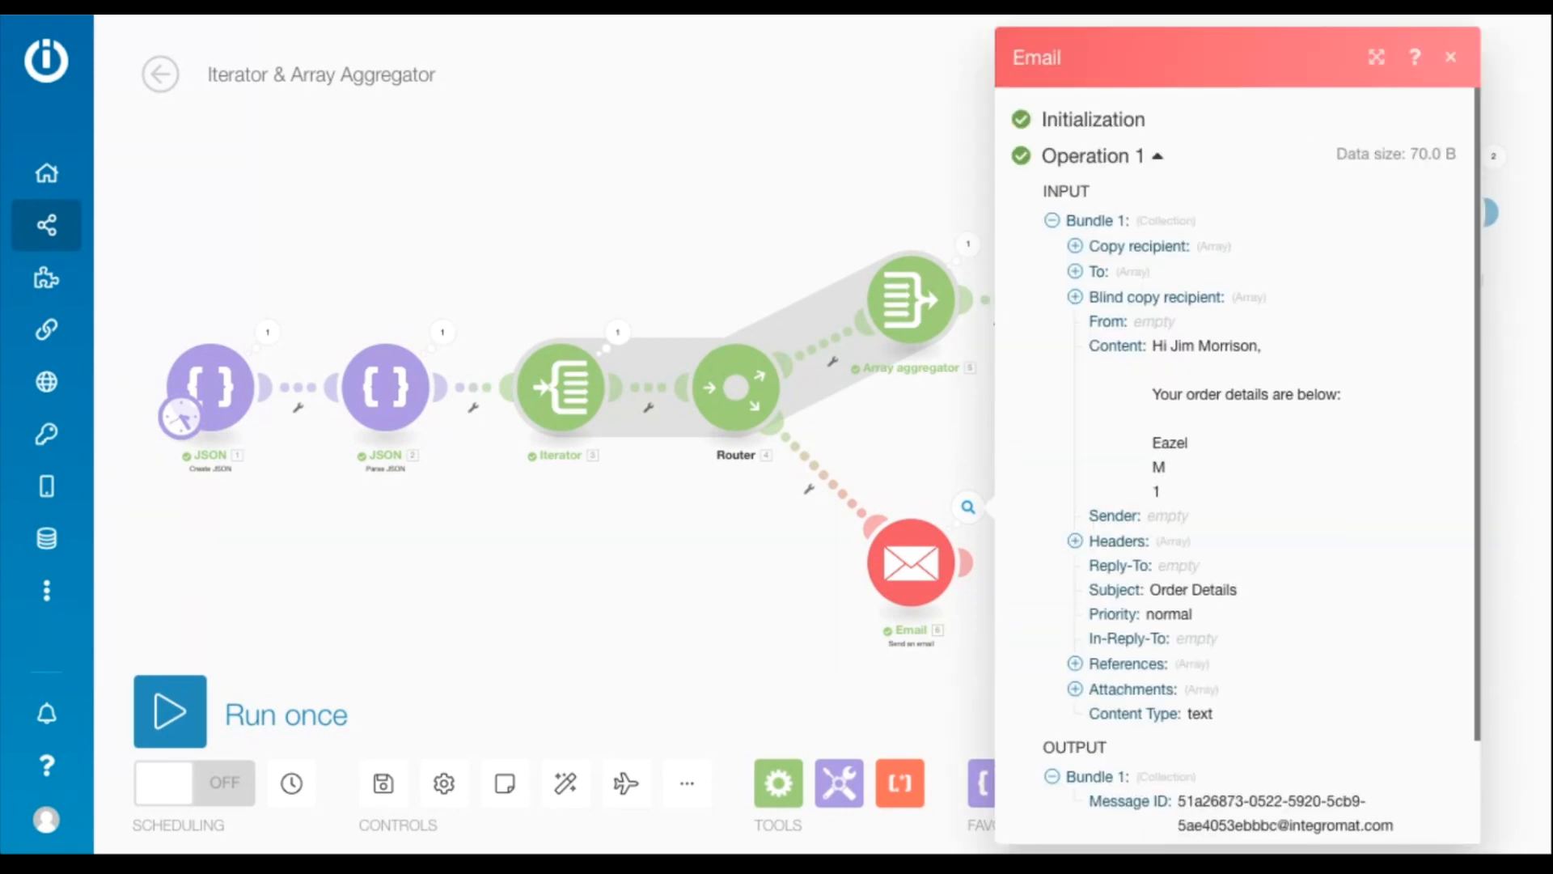
scroll("down", 3)
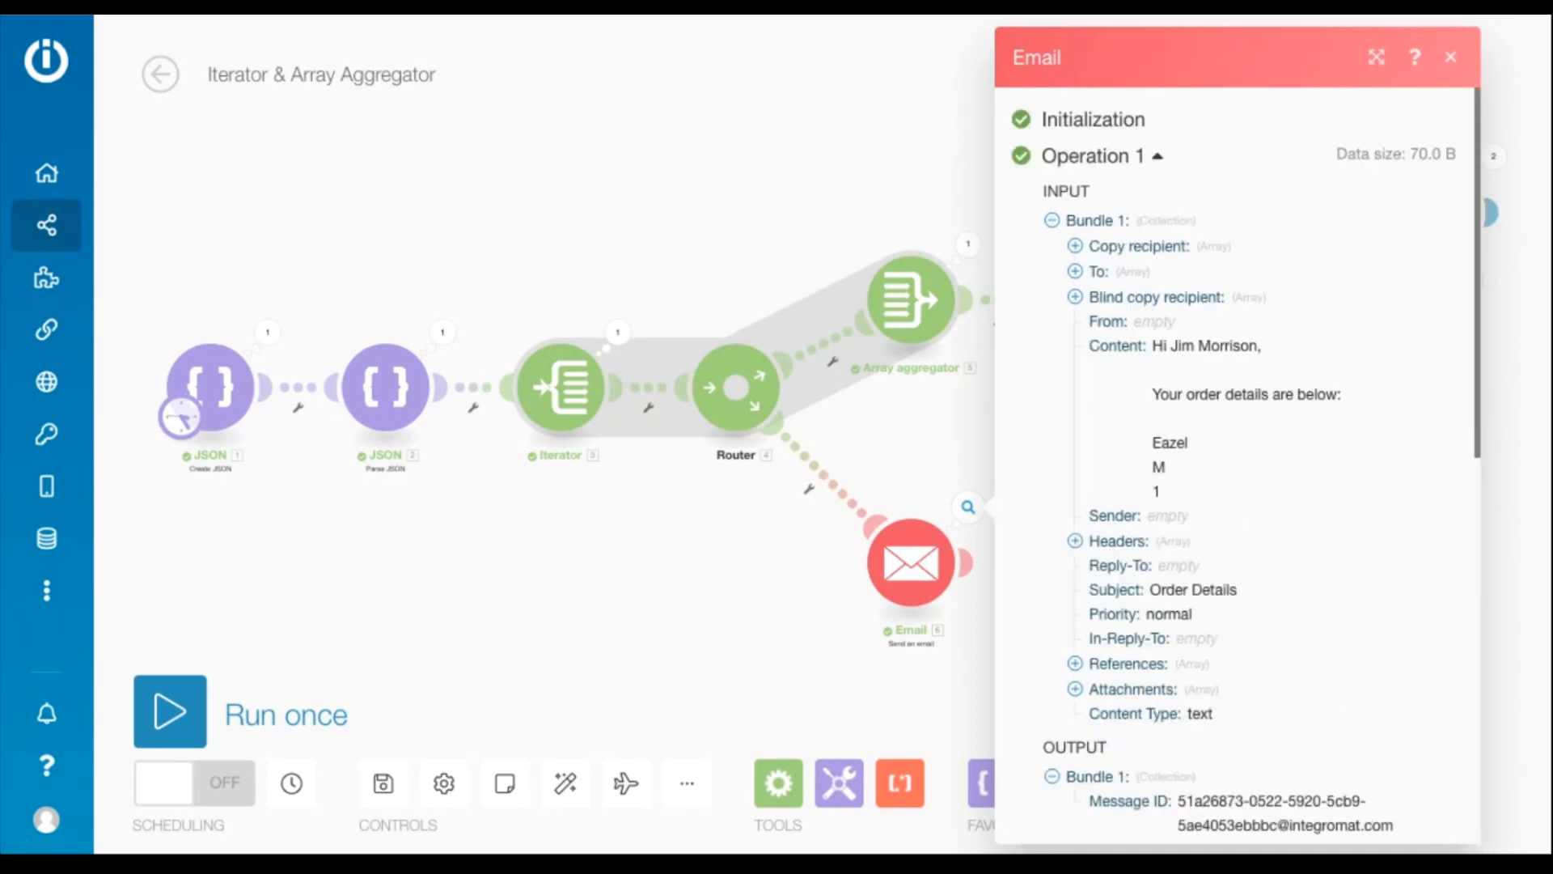
left_click(1449, 58)
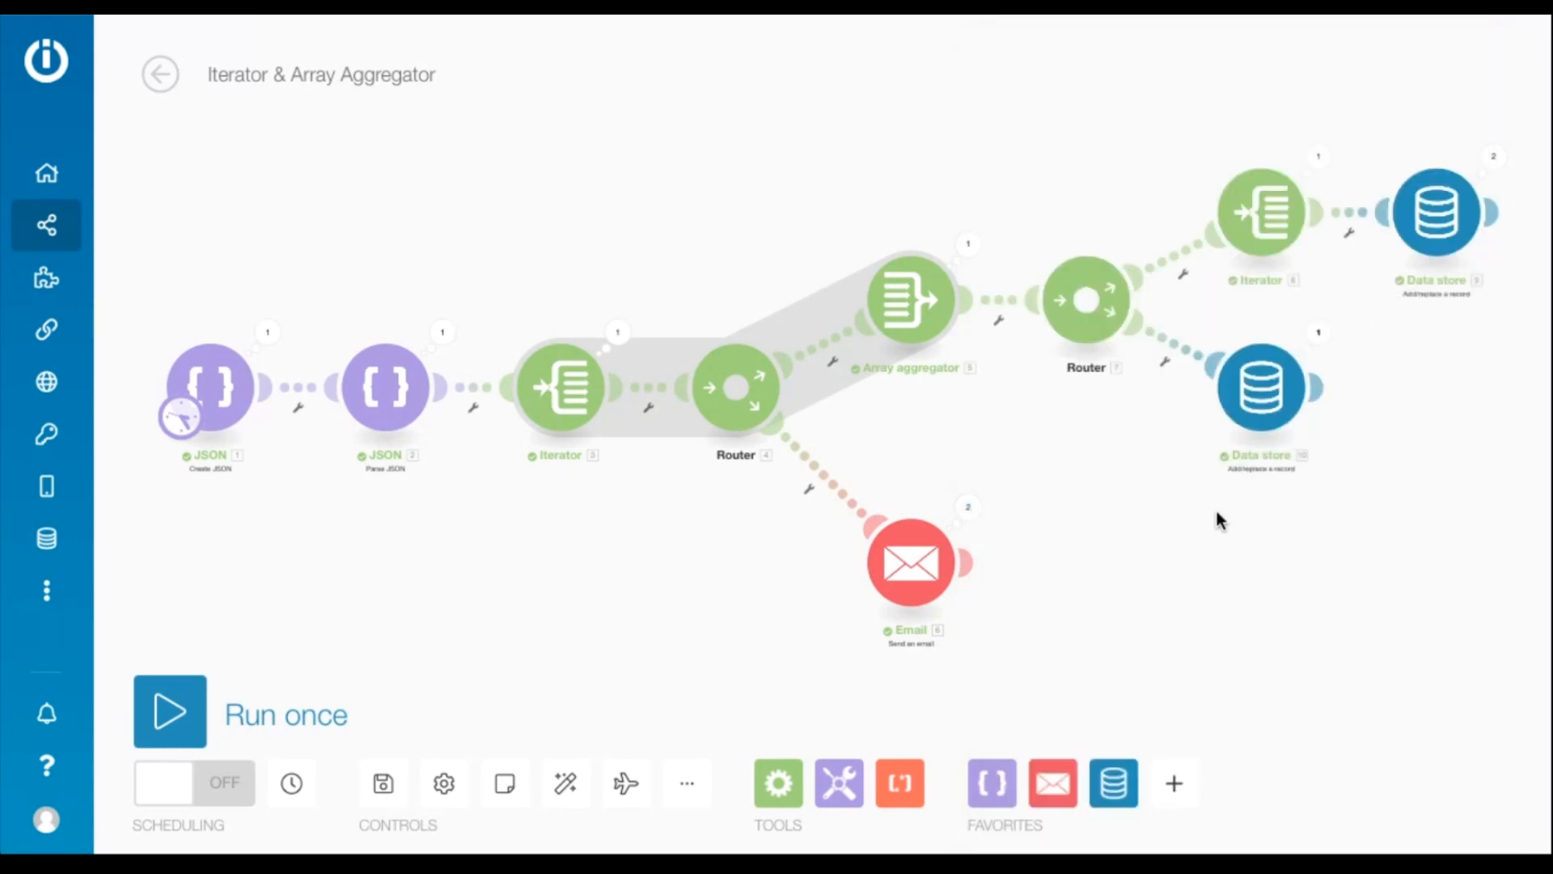